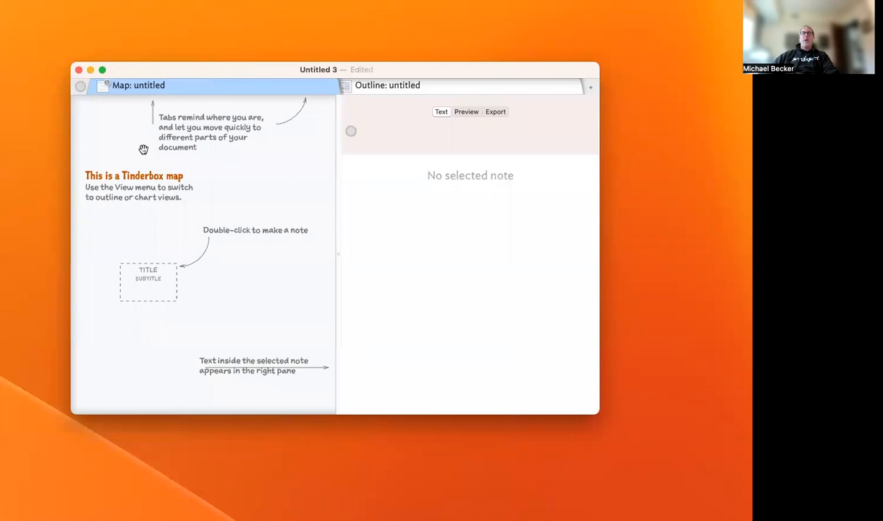
Create Note 1 on the map and begin its text with Lorem ipsum and '# Heading' lines
{"action": "double_click", "coordinate": [162, 162]}
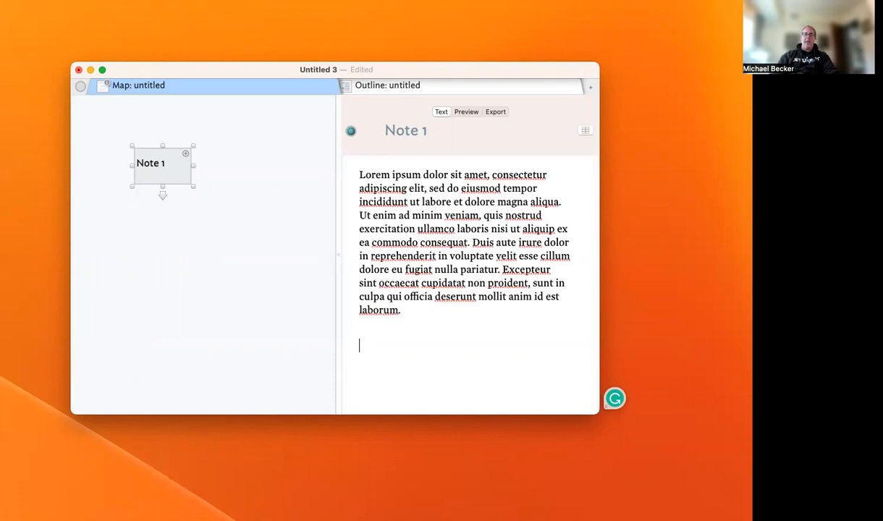
{"action": "type", "text": "# Heading 1"}
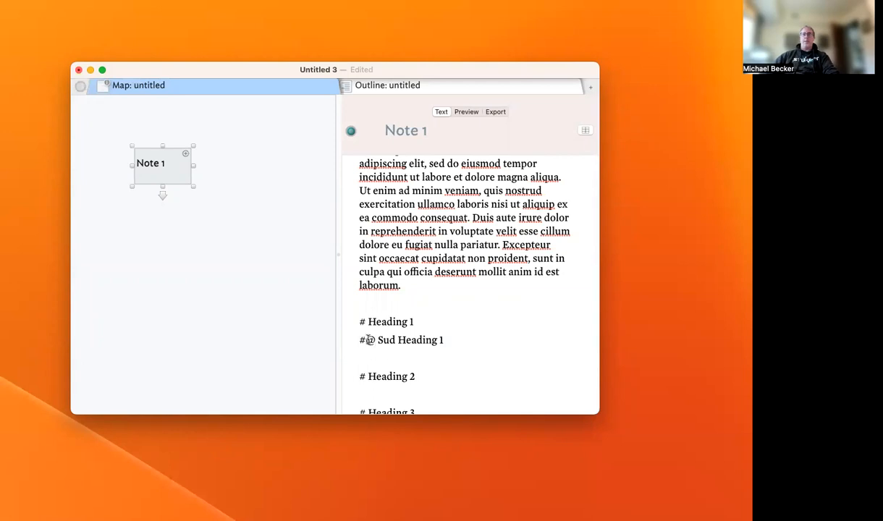
Make Sud Heading 1 a '##' second-level heading and tidy the blank lines around it
{"action": "type", "text": "2"}
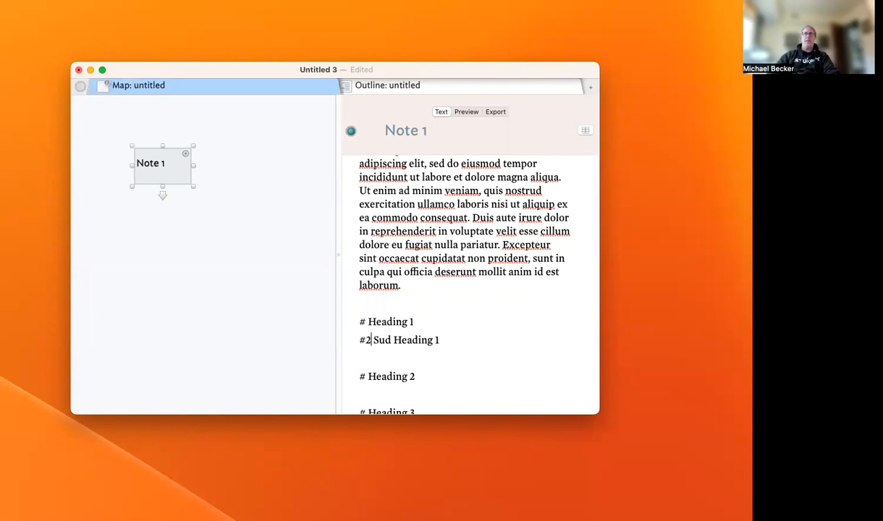
{"action": "key", "text": "Backspace"}
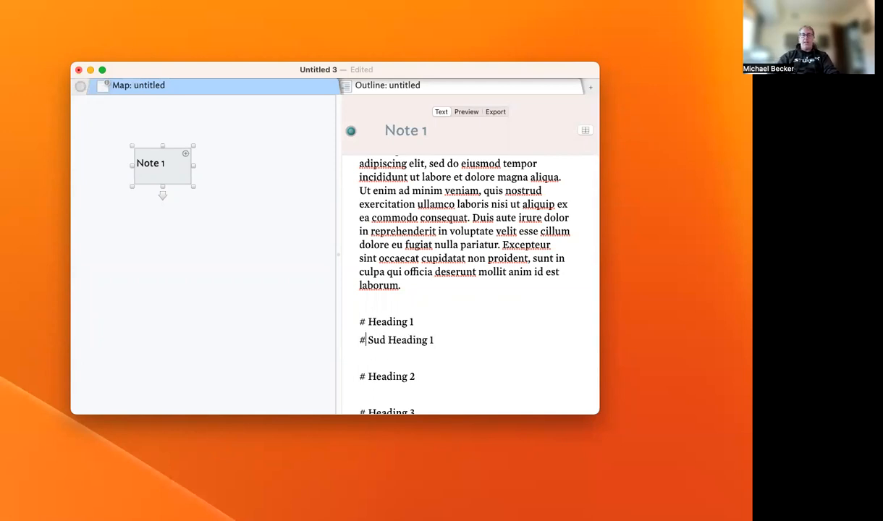
{"action": "type", "text": "@"}
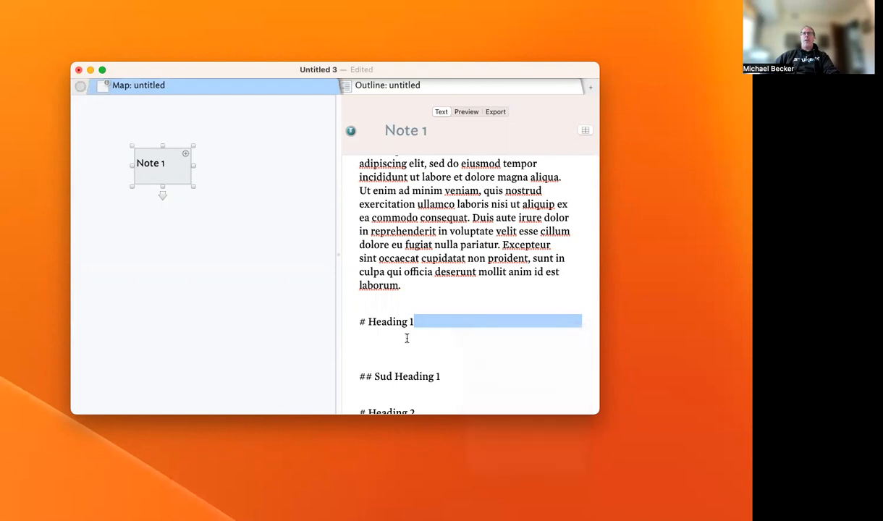
{"action": "type", "text": "/L"}
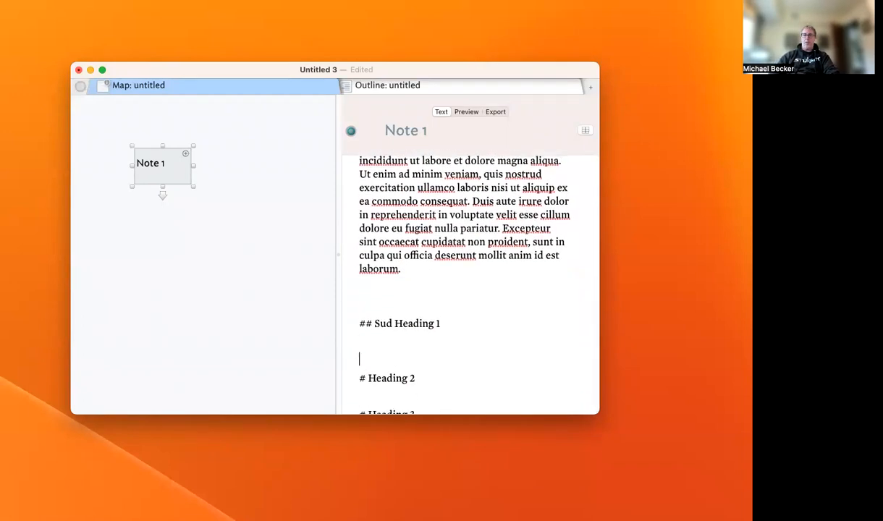
Add a bullet list '* Bullet 1', '* Bullet 2', '* Bullet 3' under Sud Heading 1
{"action": "type", "text": "* Bul"}
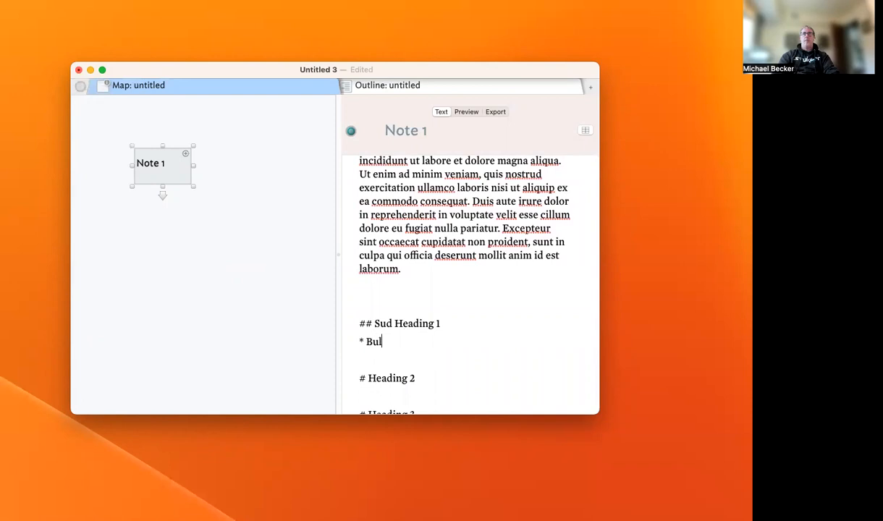
{"action": "type", "text": "let 1"}
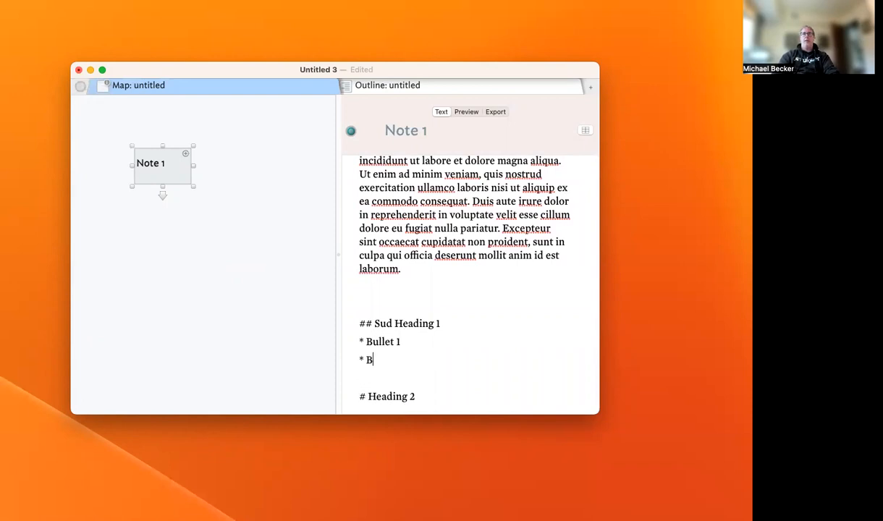
{"action": "type", "text": "ullet 2"}
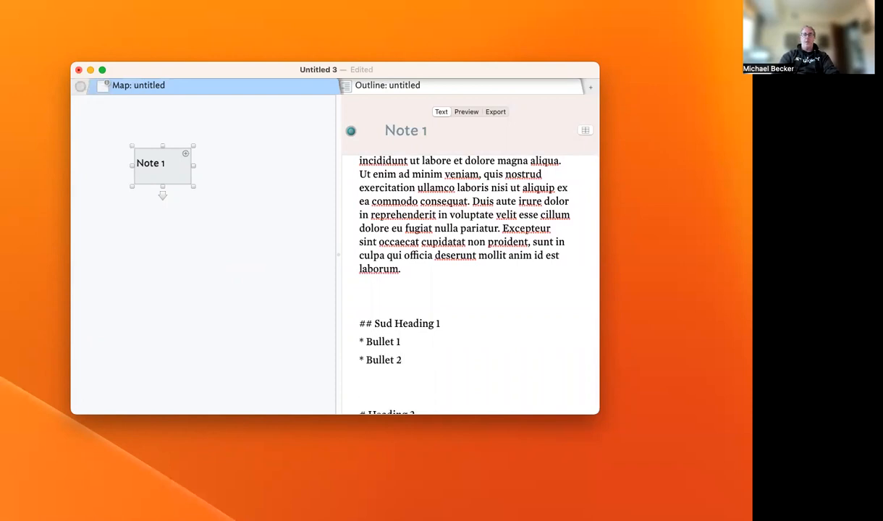
{"action": "type", "text": "* Bullet"}
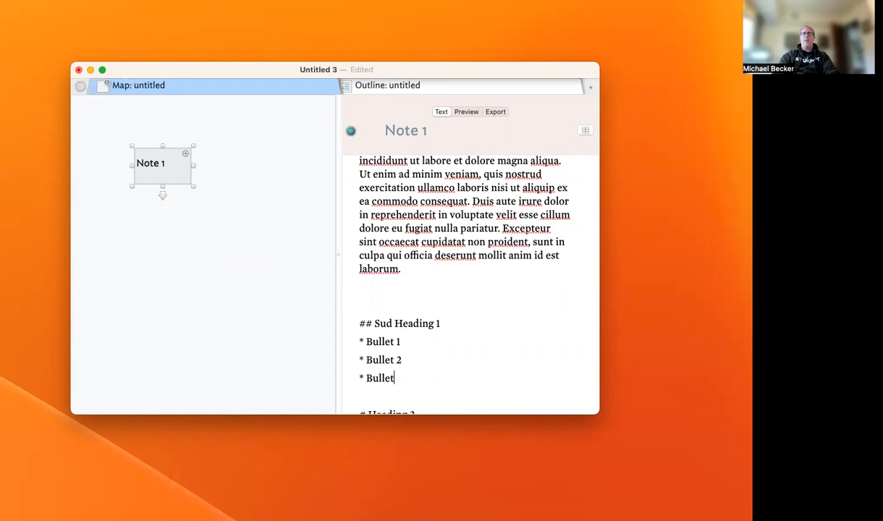
{"action": "key", "text": "Return"}
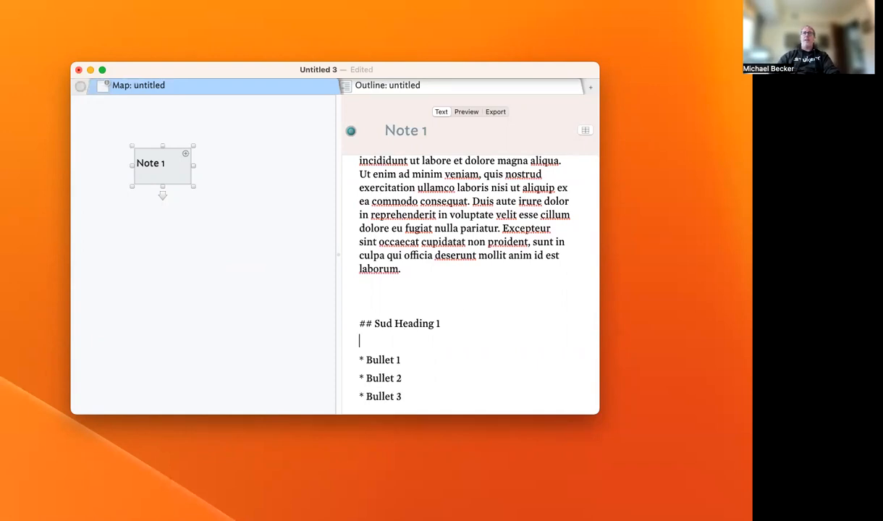
{"action": "scroll", "scroll_direction": "down", "scroll_amount": 3}
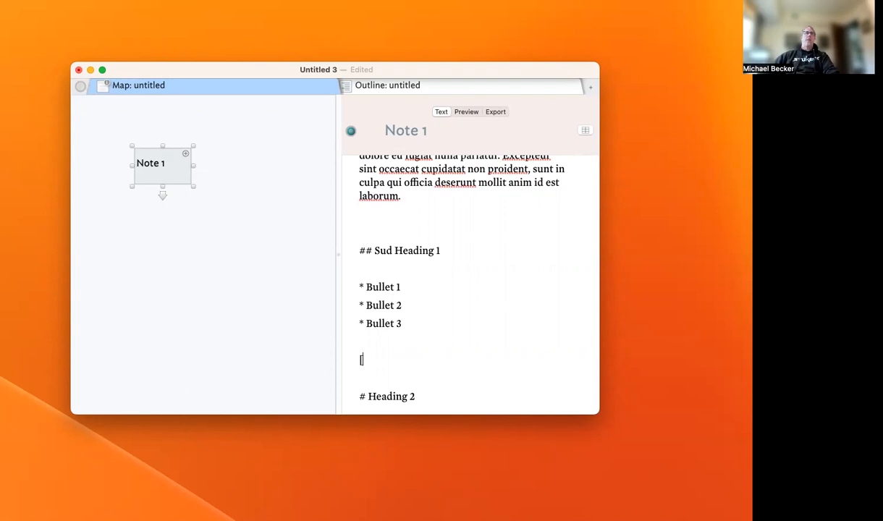
{"action": "type", "text": "["}
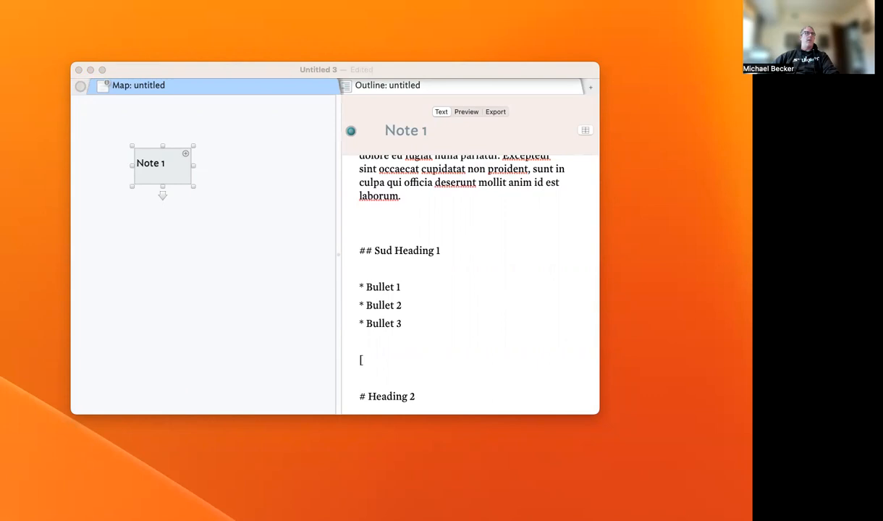
{"action": "mouse_move", "coordinate": [374, 356]}
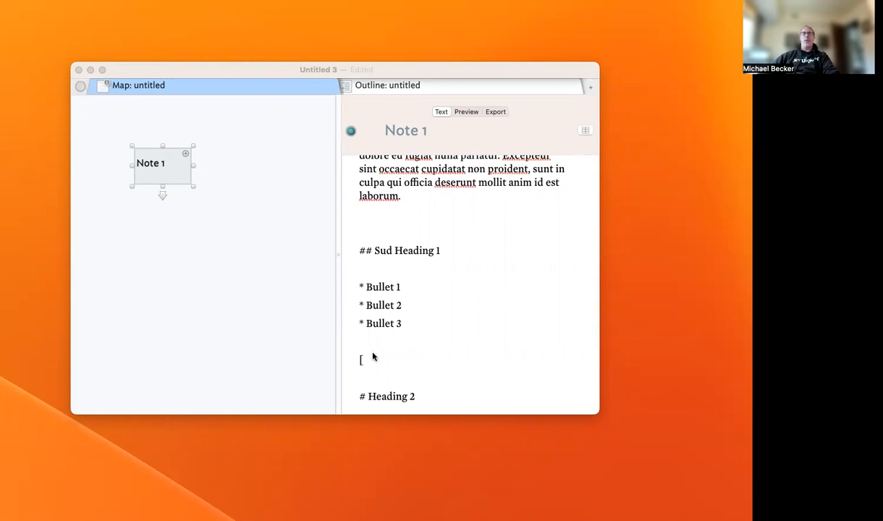
{"action": "type", "text": "Beck"}
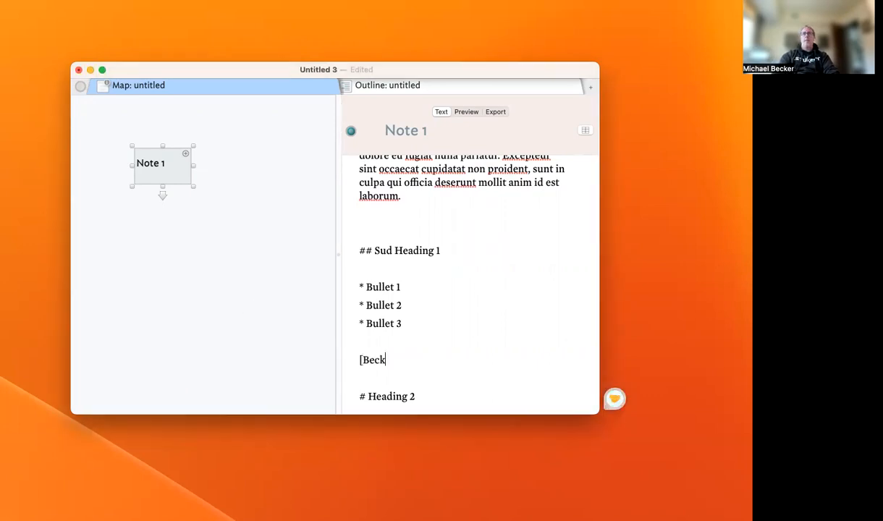
{"action": "type", "text": "ers"}
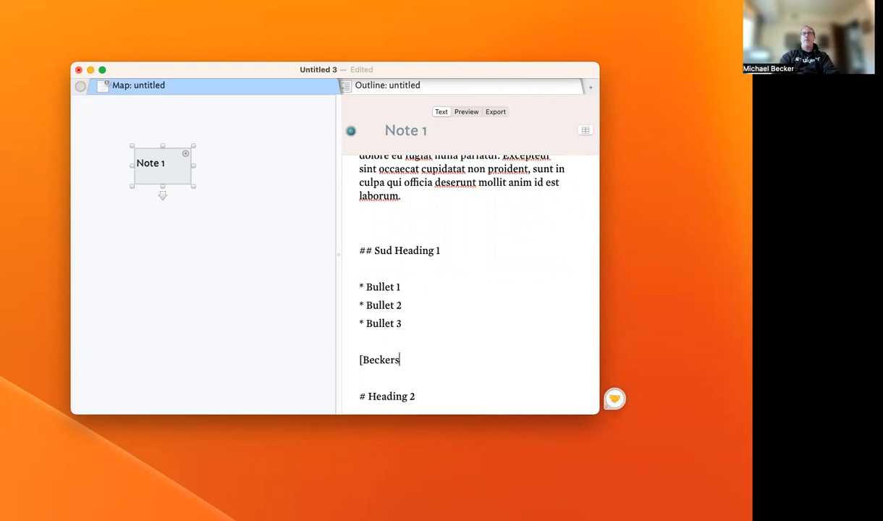
{"action": "type", "text": "'s Tidnerbo"}
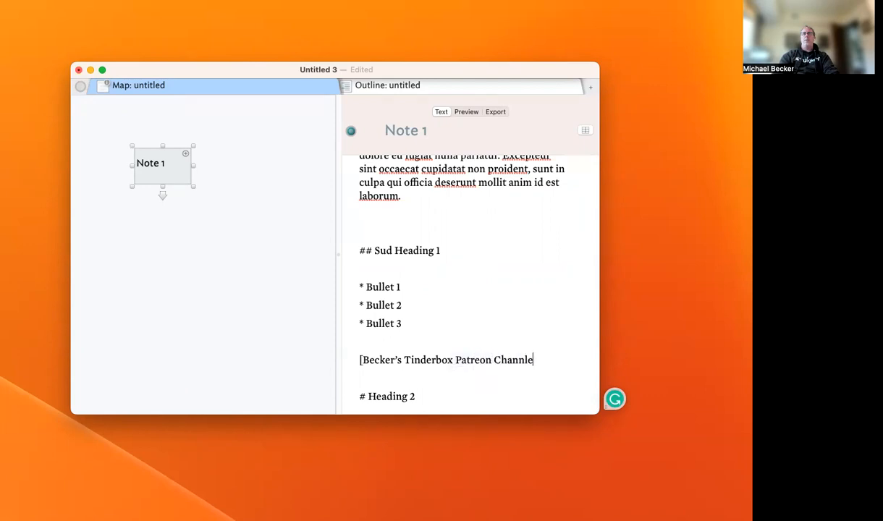
{"action": "type", "text": "](https://www.patreon.com/tinderboxcourses"}
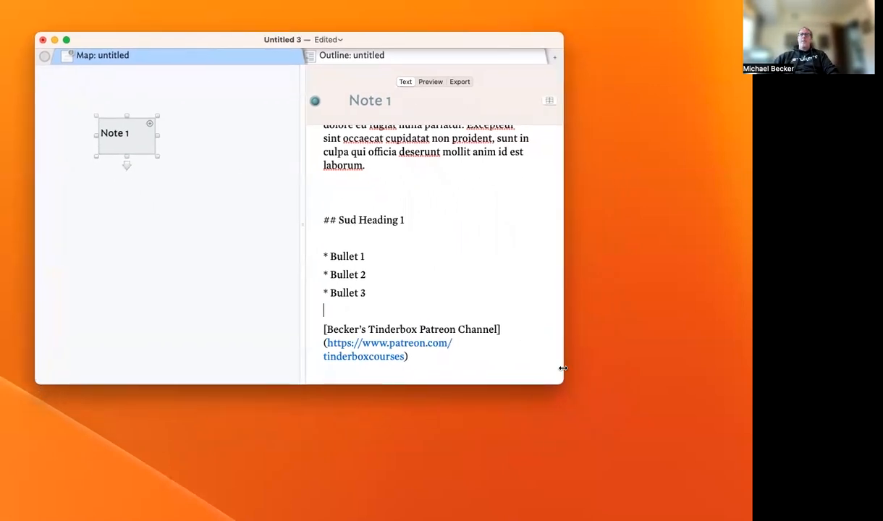
Enlarge the window and view Note 1's rendered preview, then its exported HTML
{"action": "left_click_drag", "start_coordinate": [563, 369], "coordinate": [713, 503]}
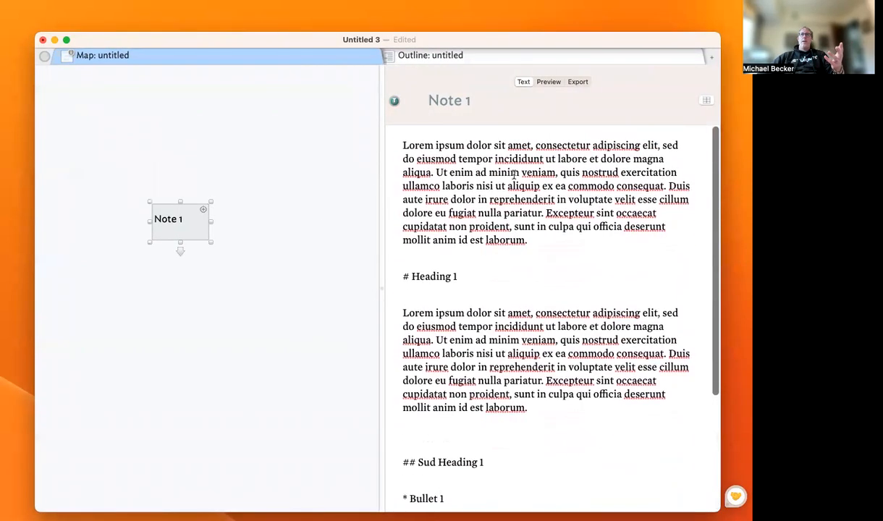
{"action": "left_click", "coordinate": [547, 82]}
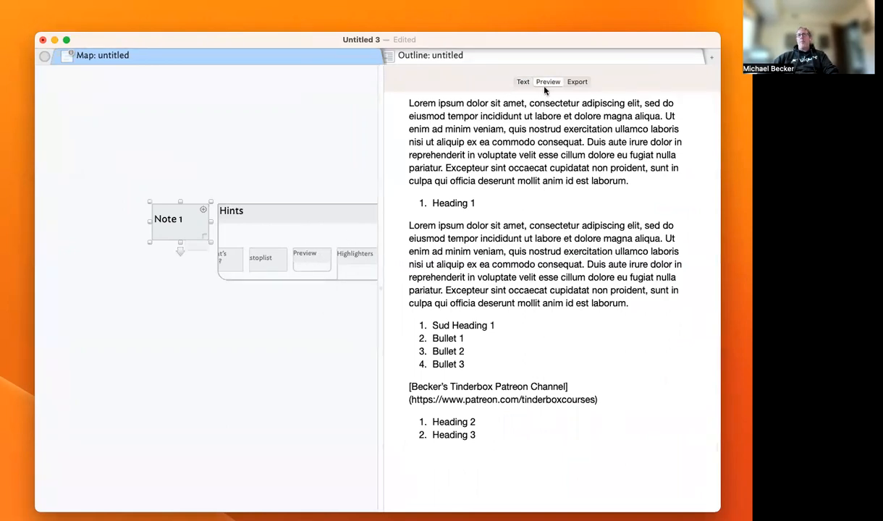
{"action": "left_click", "coordinate": [576, 82]}
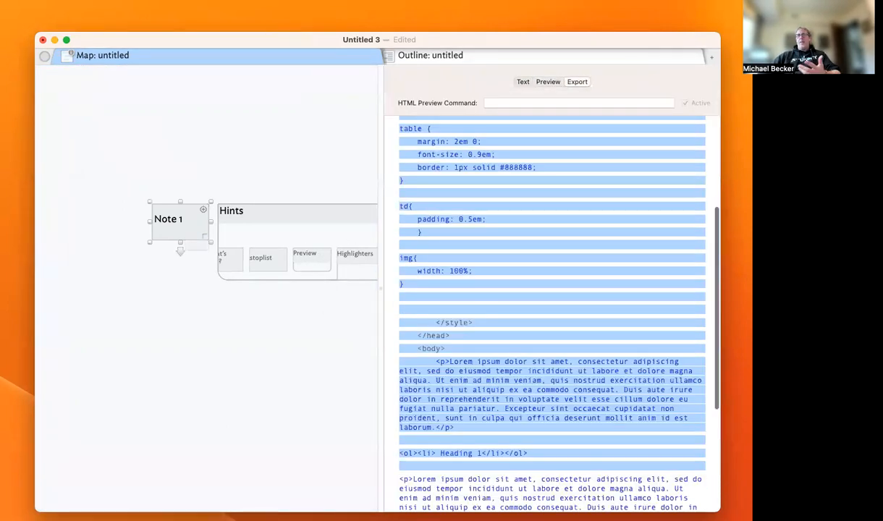
{"action": "scroll", "scroll_direction": "up", "scroll_amount": 3}
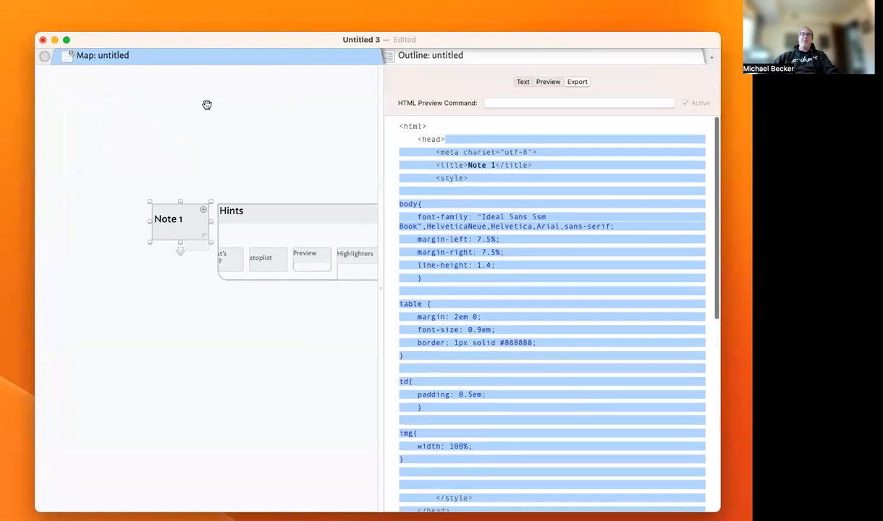
{"action": "mouse_move", "coordinate": [214, 157]}
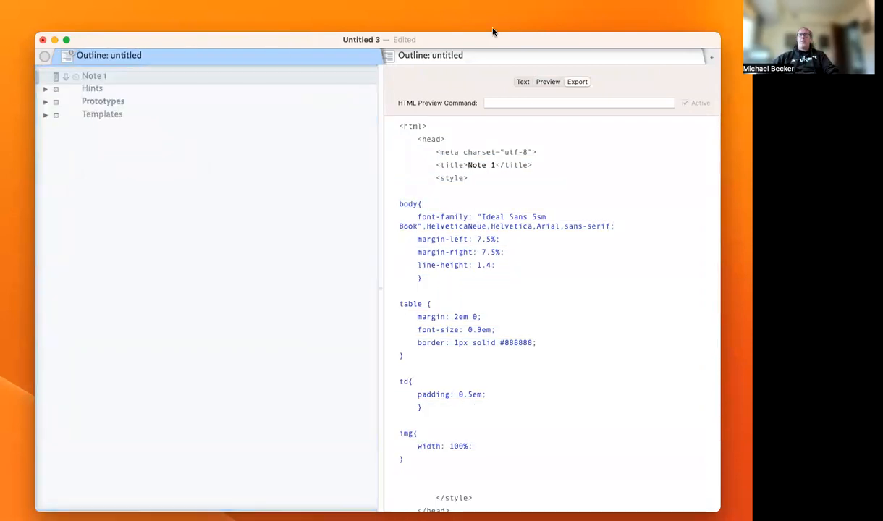
Set the tPlain template's text to ^value($Text)^
{"action": "left_click", "coordinate": [522, 81]}
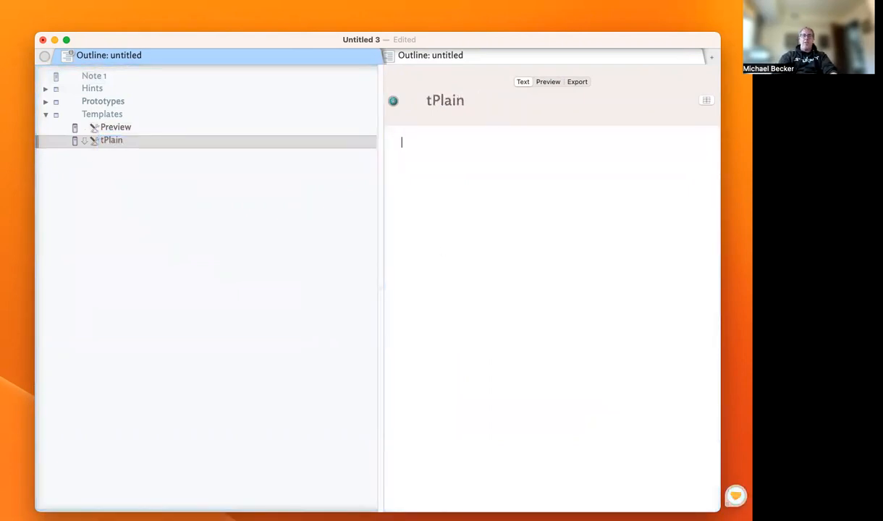
{"action": "type", "text": "^value("}
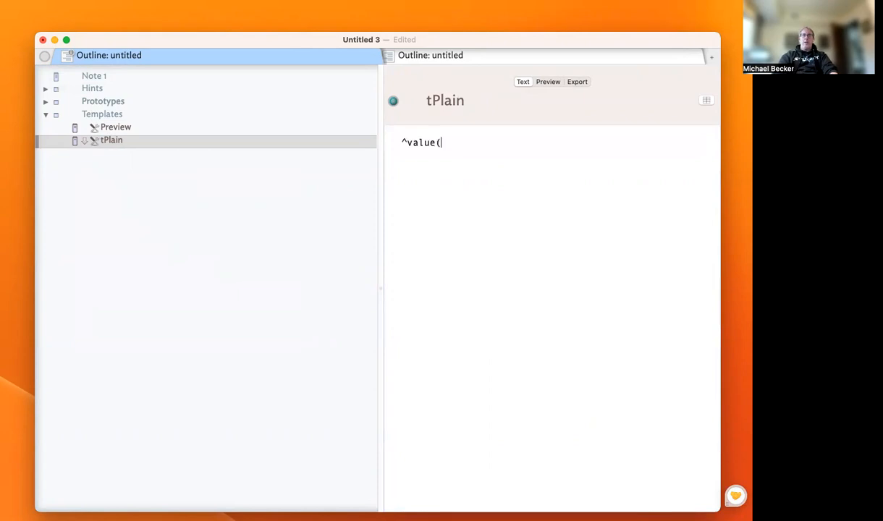
{"action": "type", "text": "$"}
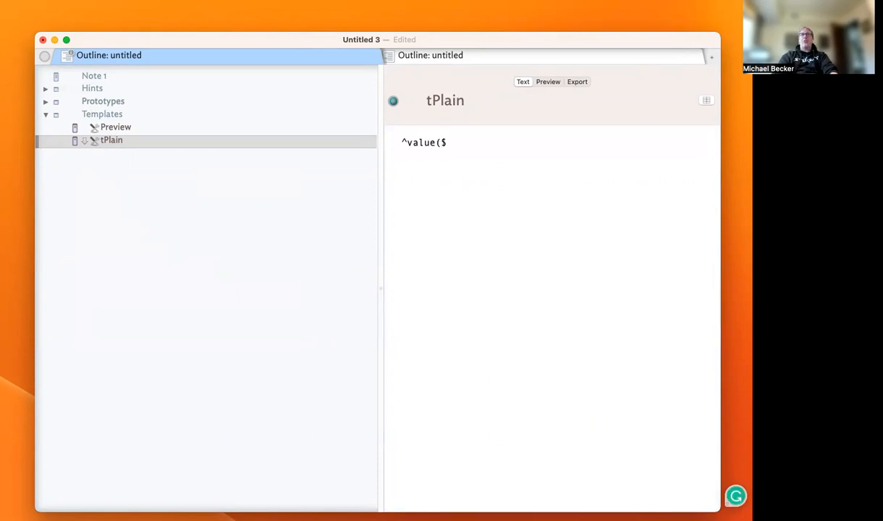
{"action": "type", "text": "Text"}
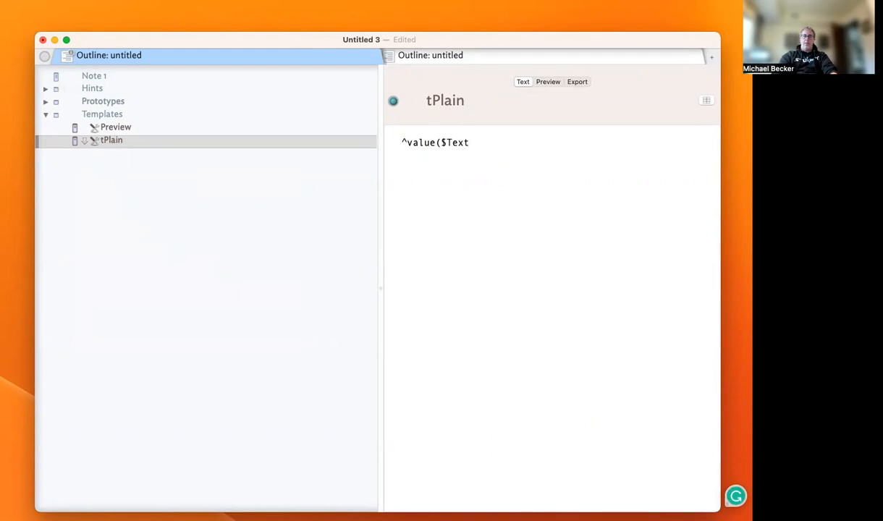
{"action": "type", "text": ")^"}
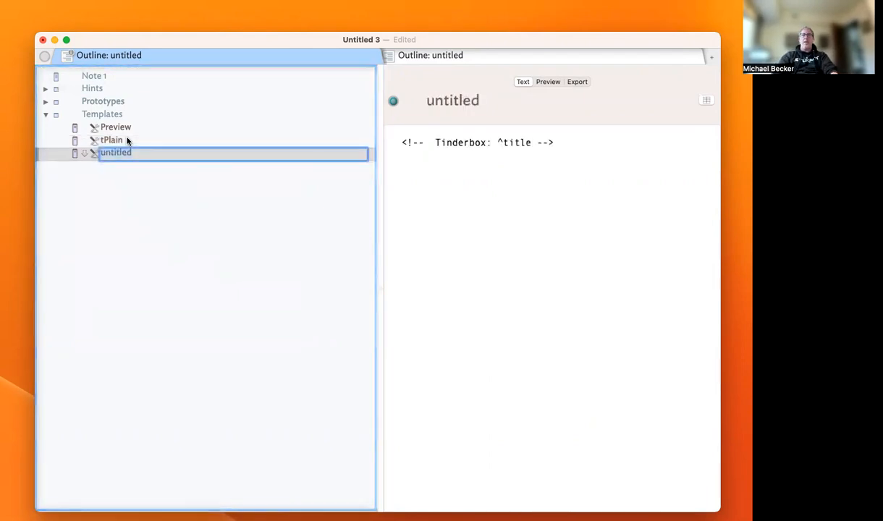
Name the new template tRender with body ^text^, then return to Note 1
{"action": "type", "text": "tRender"}
{"action": "left_click", "coordinate": [557, 142]}
{"action": "type", "text": "^"}
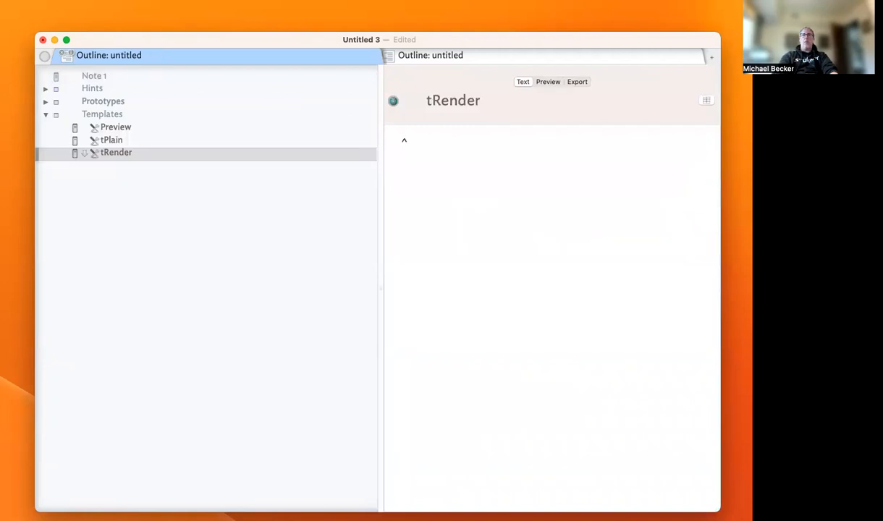
{"action": "type", "text": "text^"}
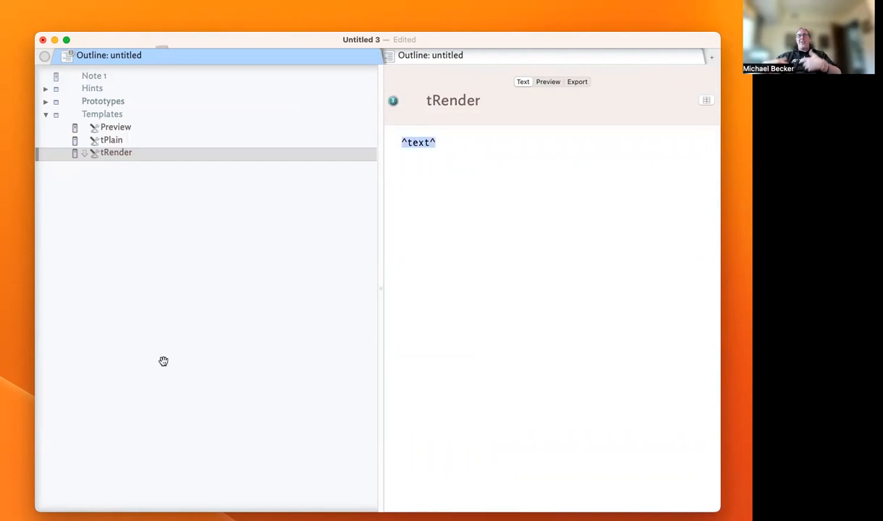
{"action": "left_click", "coordinate": [94, 76]}
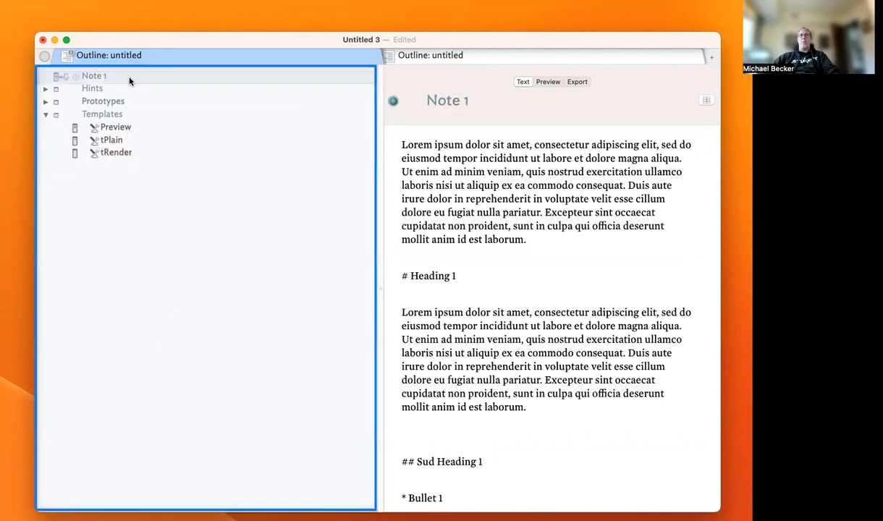
Try tRender and Preview as Note 1's export template in the Export Inspector
{"action": "left_click", "coordinate": [547, 81]}
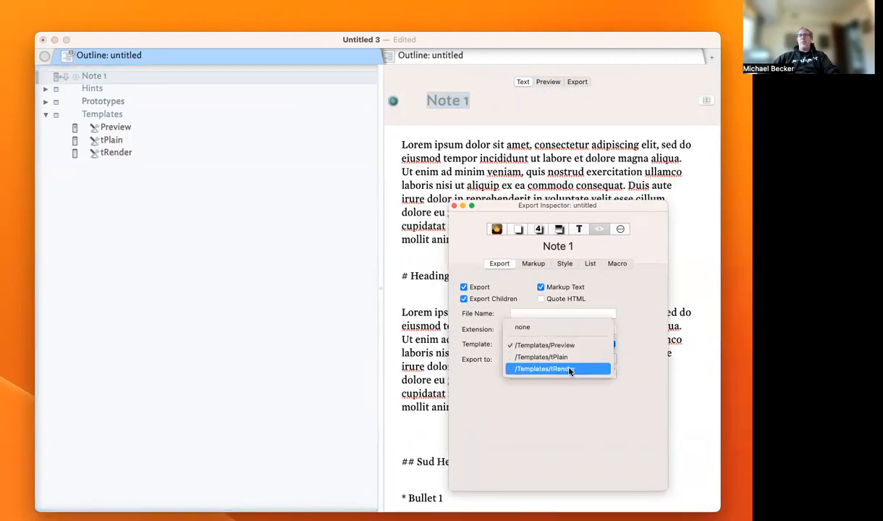
{"action": "left_click", "coordinate": [557, 369]}
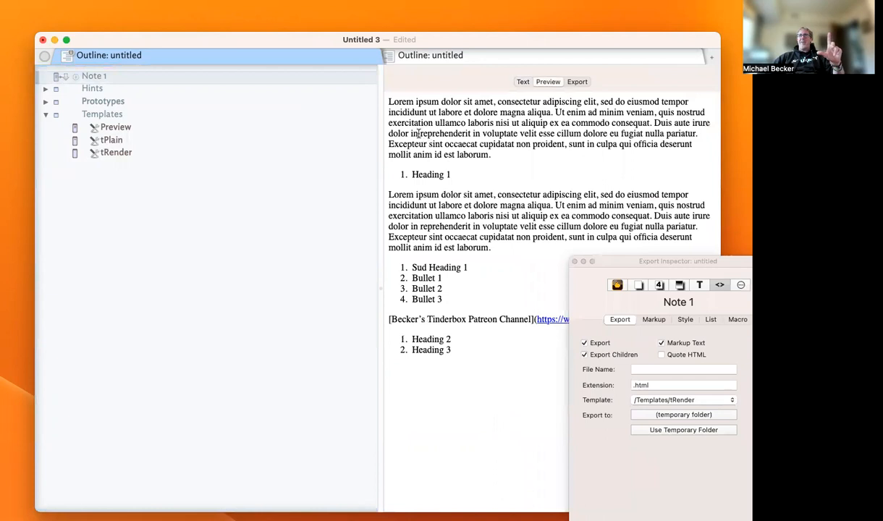
{"action": "left_click", "coordinate": [684, 400]}
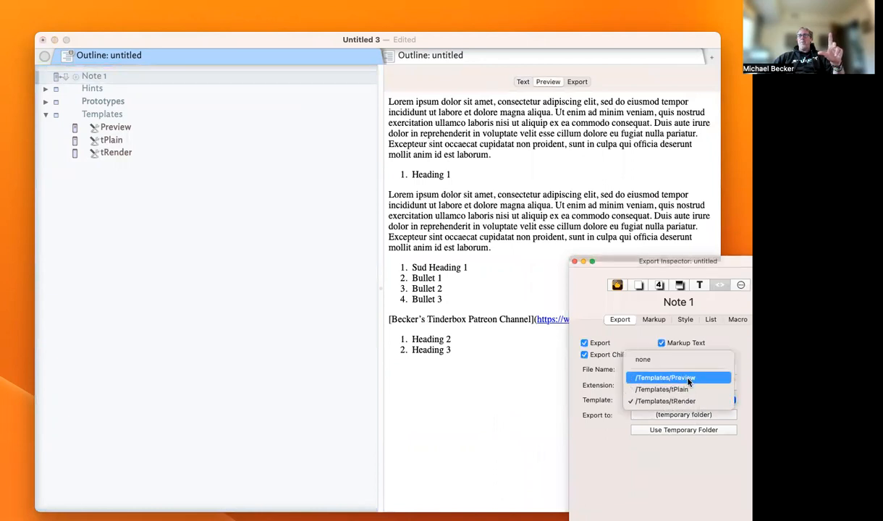
{"action": "left_click", "coordinate": [665, 377]}
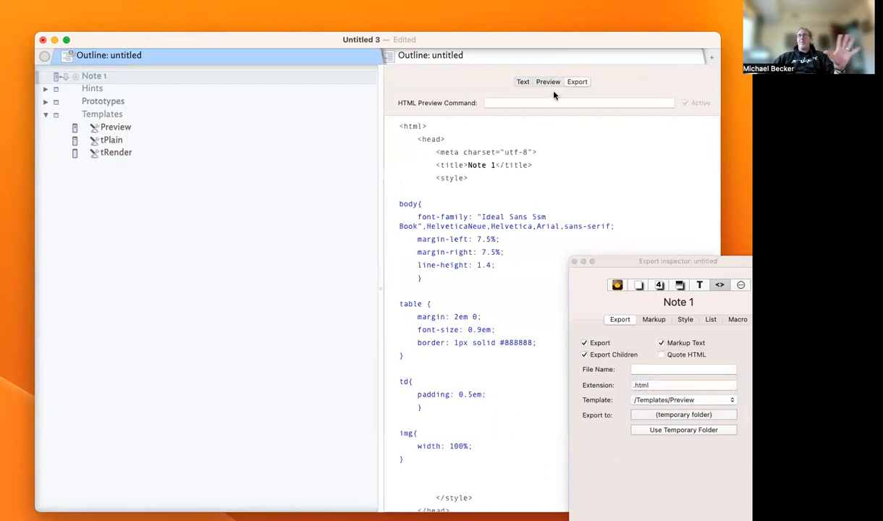
{"action": "left_click", "coordinate": [548, 81]}
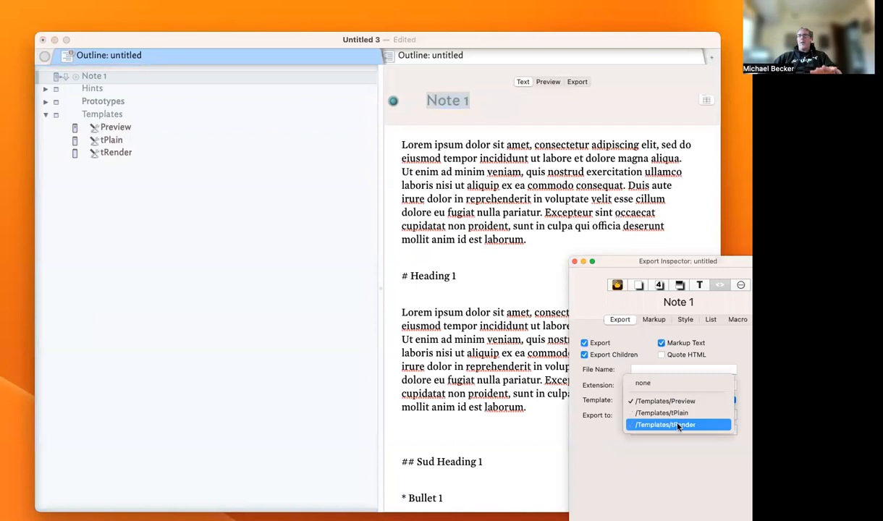
{"action": "left_click", "coordinate": [665, 425]}
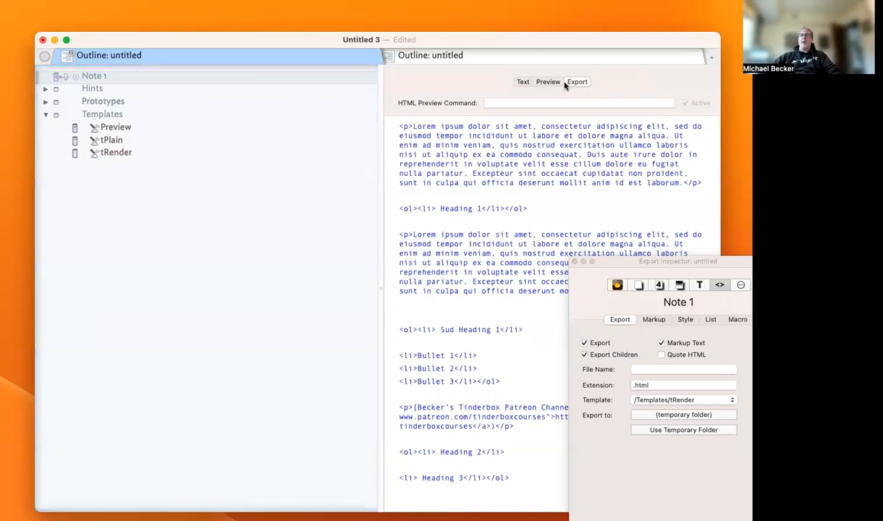
Set Note 1's export template to tPlain and view its preview and exported Markdown source
{"action": "left_click", "coordinate": [523, 81]}
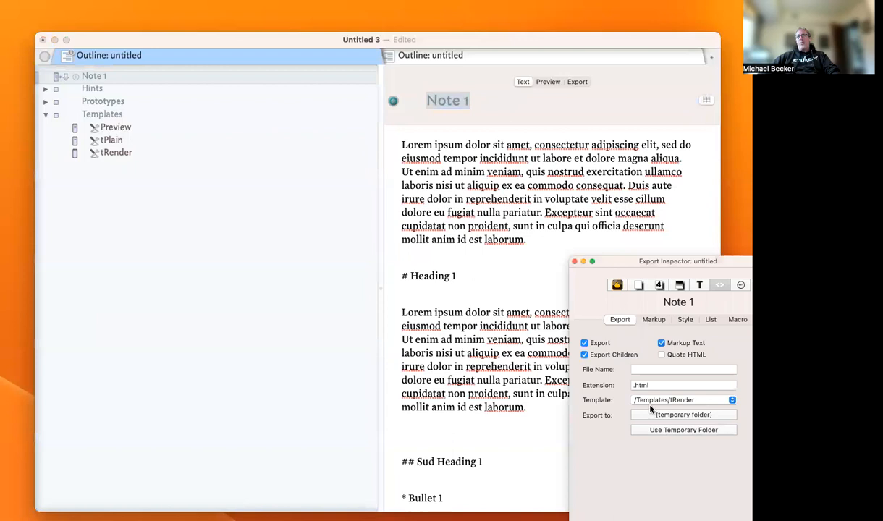
{"action": "left_click", "coordinate": [681, 400]}
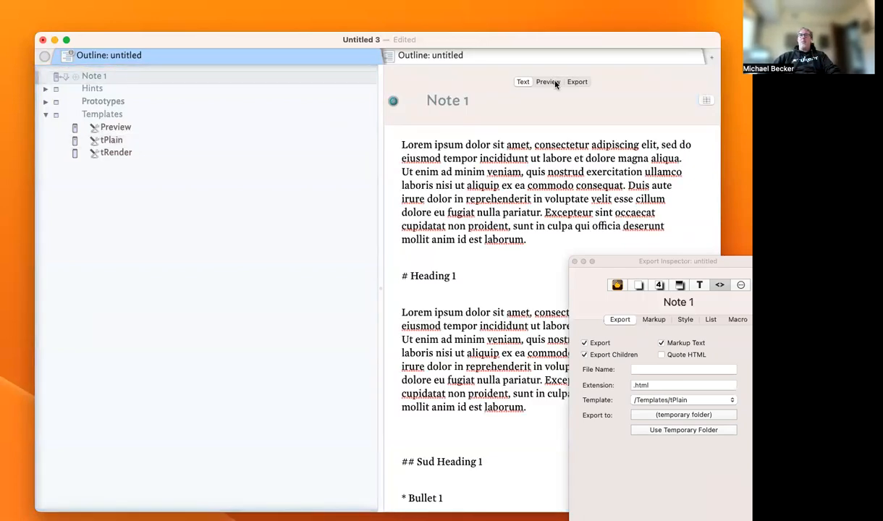
{"action": "left_click", "coordinate": [523, 81]}
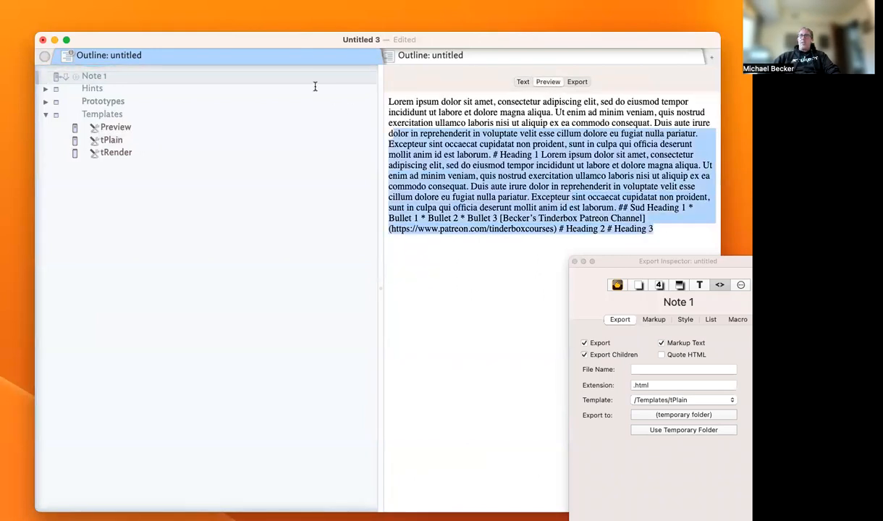
{"action": "mouse_move", "coordinate": [339, 78]}
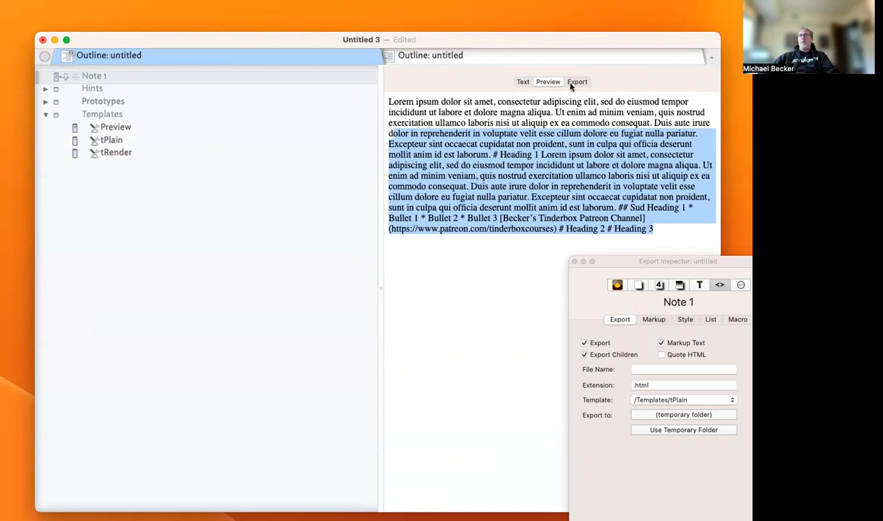
{"action": "left_click", "coordinate": [522, 81]}
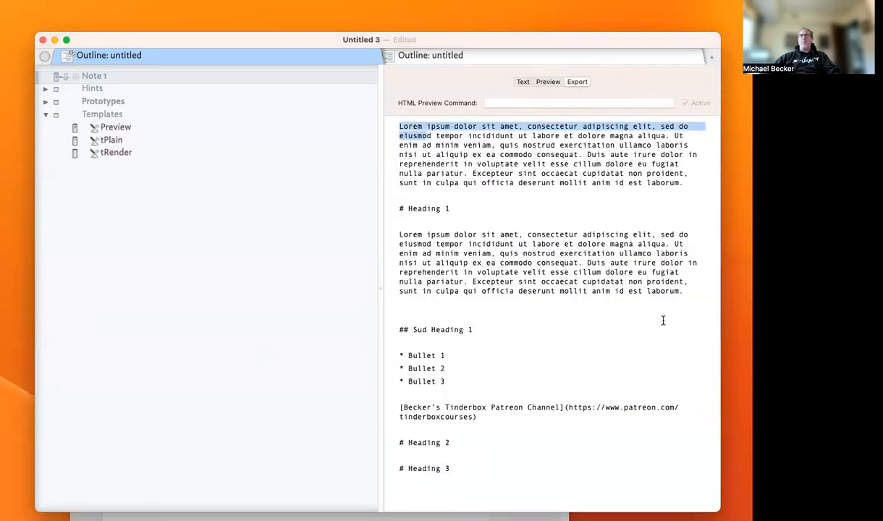
Copy Note 1's exported Markdown and paste it into a new BBEdit document
{"action": "key", "text": "cmd+a"}
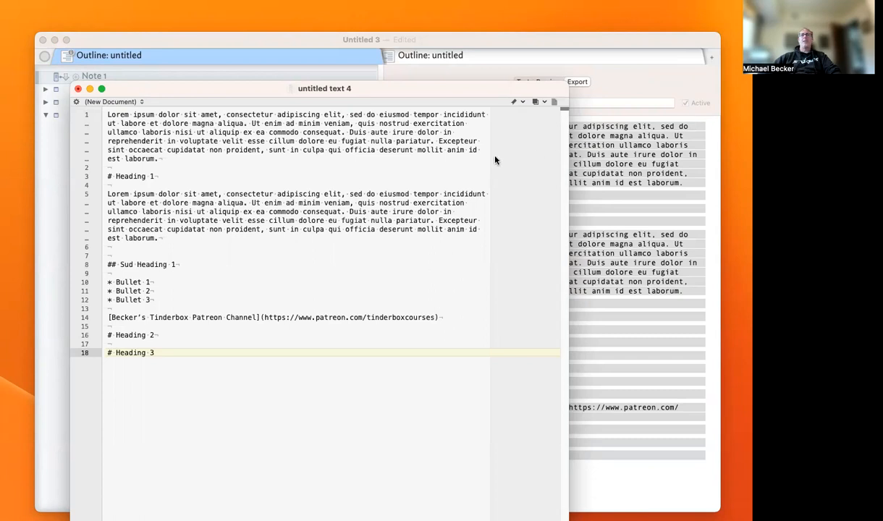
{"action": "left_click", "coordinate": [577, 81]}
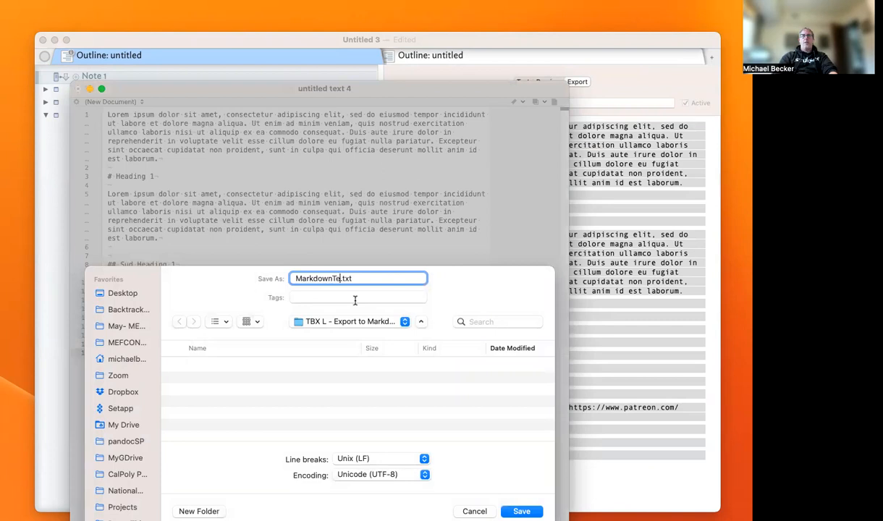
Save the BBEdit document as MarkdownText.txt in the export folder and close it
{"action": "left_click", "coordinate": [522, 511]}
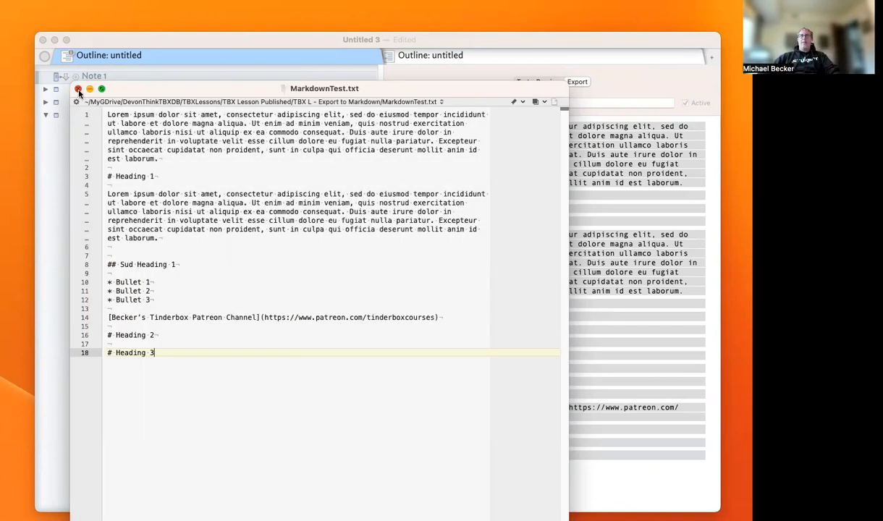
{"action": "left_click", "coordinate": [78, 89]}
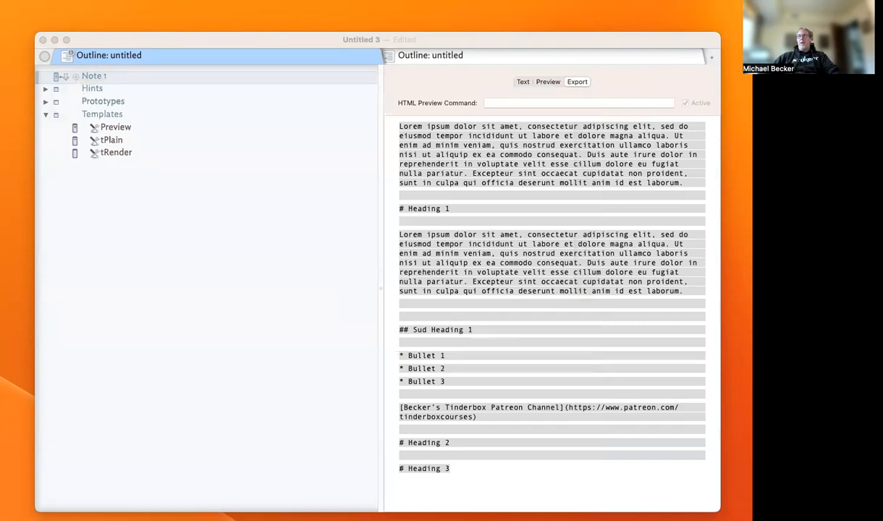
Review Note 1's export settings and add a new note under Prototypes
{"action": "left_click", "coordinate": [576, 81]}
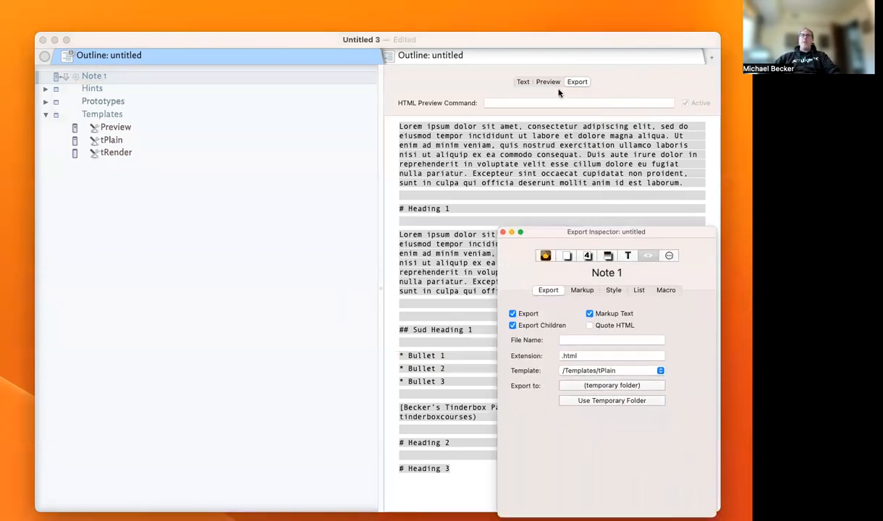
{"action": "left_click", "coordinate": [522, 81]}
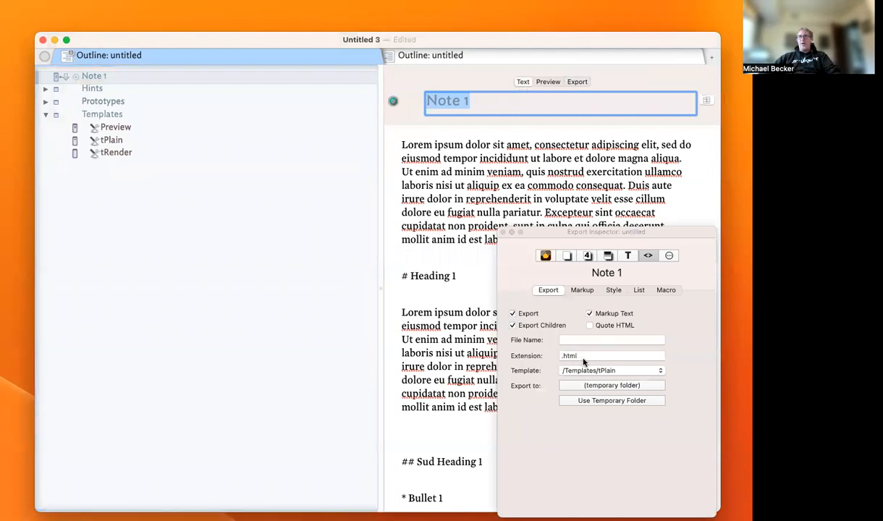
{"action": "left_click", "coordinate": [612, 356]}
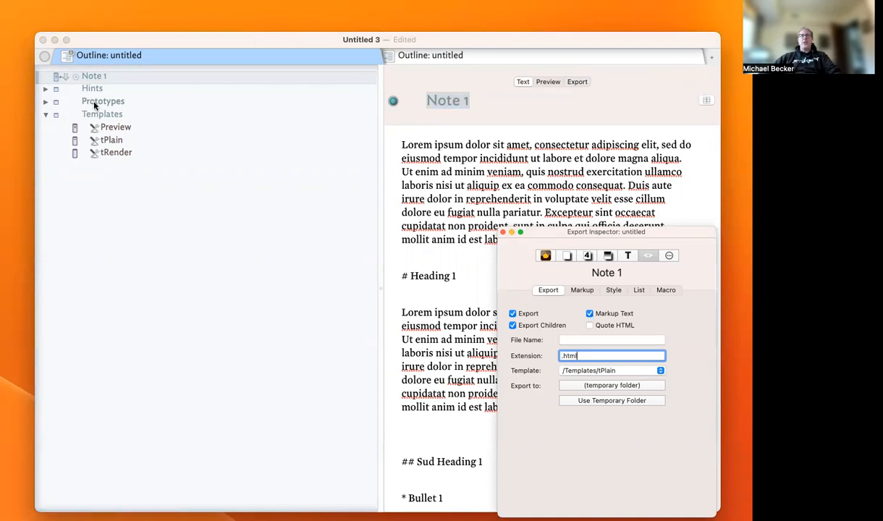
{"action": "left_click", "coordinate": [103, 101]}
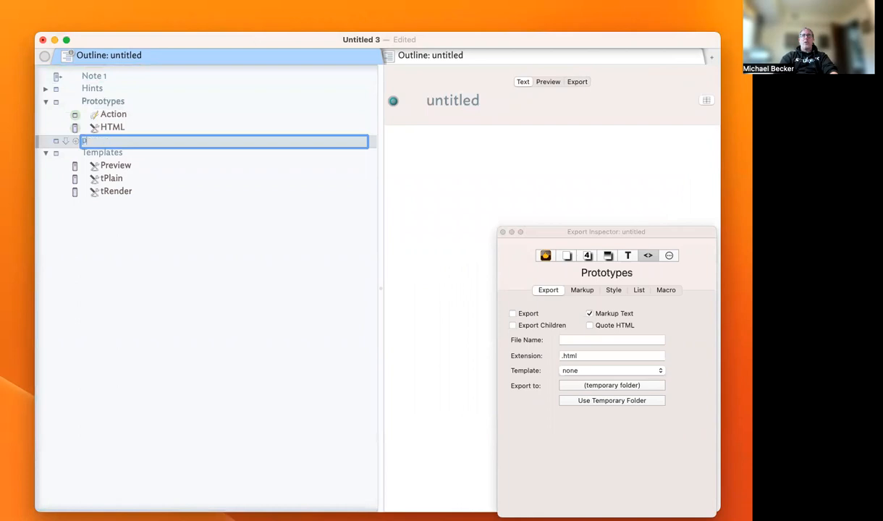
Name the new prototype pMyMarkdown
{"action": "type", "text": "M"}
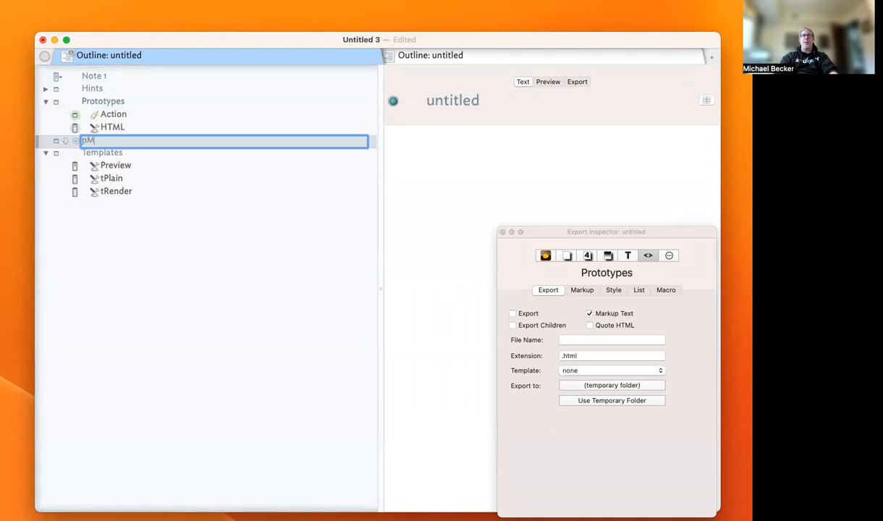
{"action": "type", "text": "ar"}
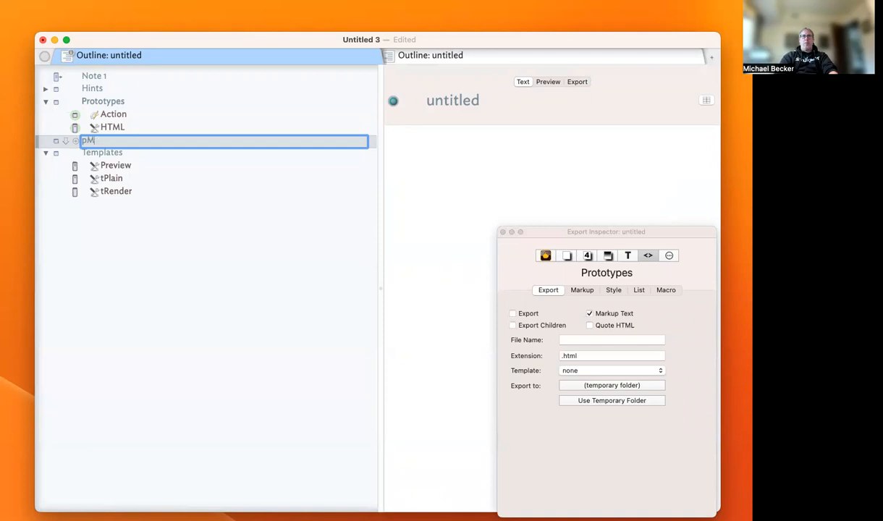
{"action": "type", "text": "yMarkdown"}
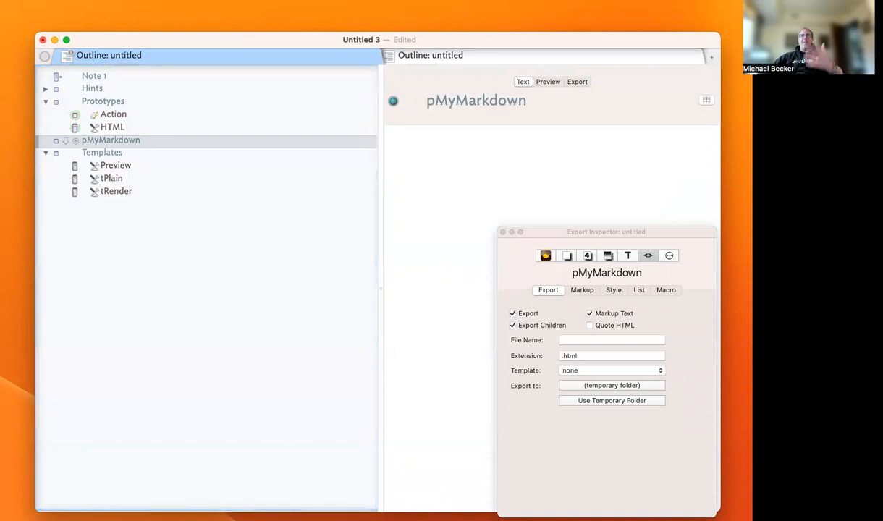
{"action": "mouse_move", "coordinate": [148, 147]}
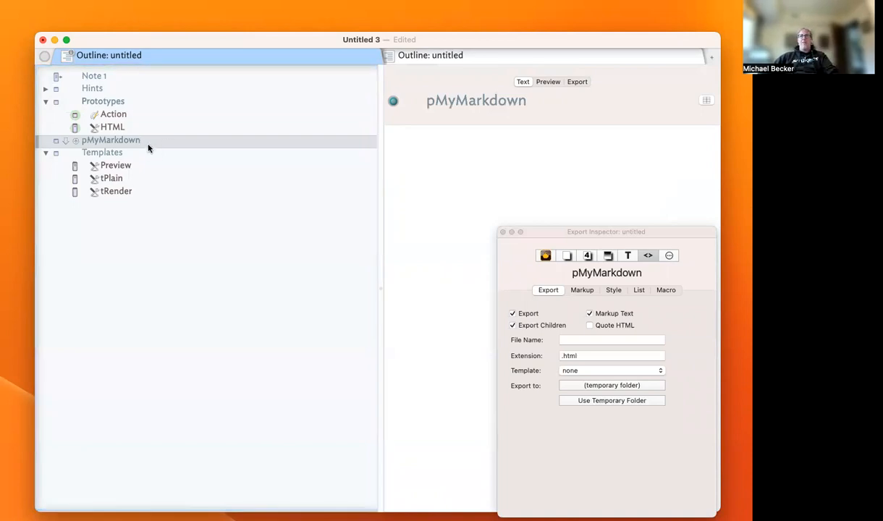
Give the pMyMarkdown prototype a poppy interior colour in the Appearance Inspector
{"action": "left_click", "coordinate": [566, 255]}
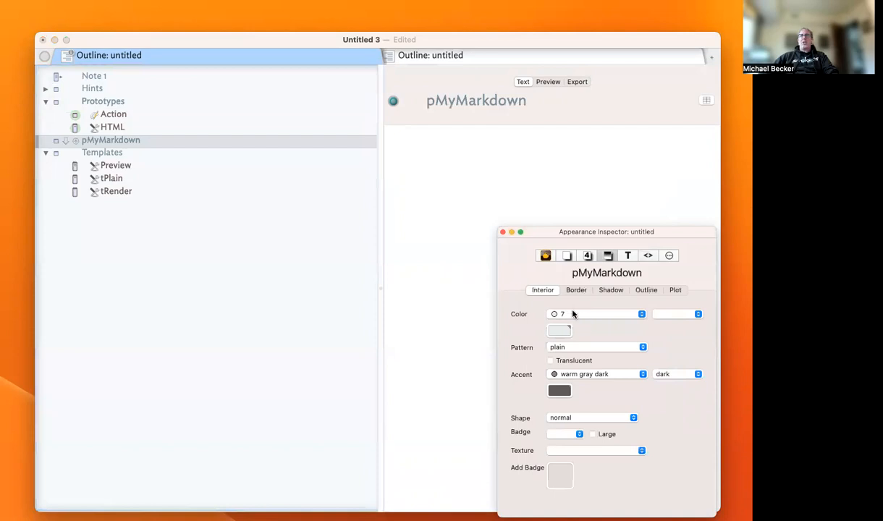
{"action": "left_click", "coordinate": [640, 313]}
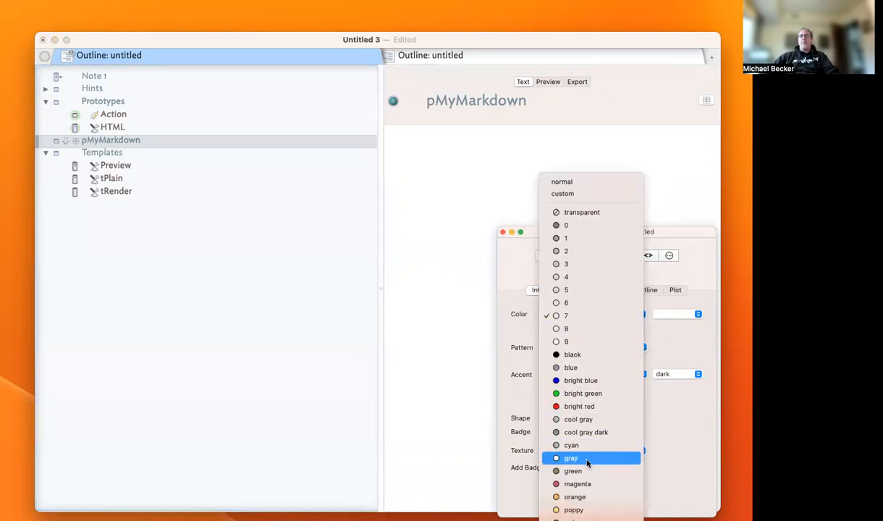
{"action": "mouse_move", "coordinate": [573, 510]}
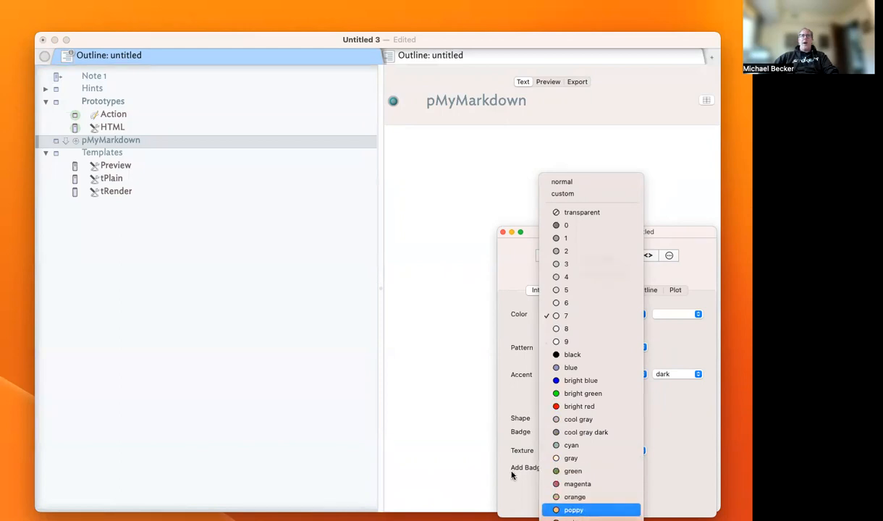
{"action": "left_click", "coordinate": [573, 510]}
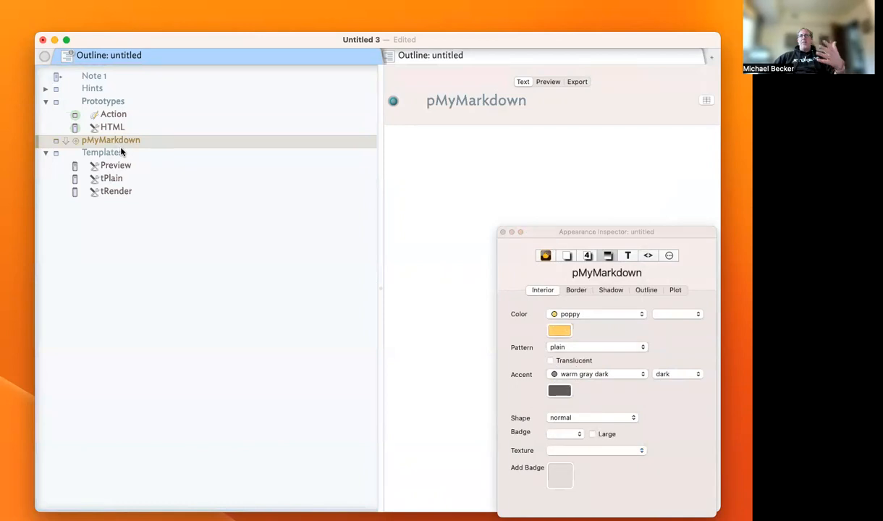
Assign pMyMarkdown as Note 1's prototype so Note 1 inherits the poppy colour
{"action": "left_click", "coordinate": [95, 75]}
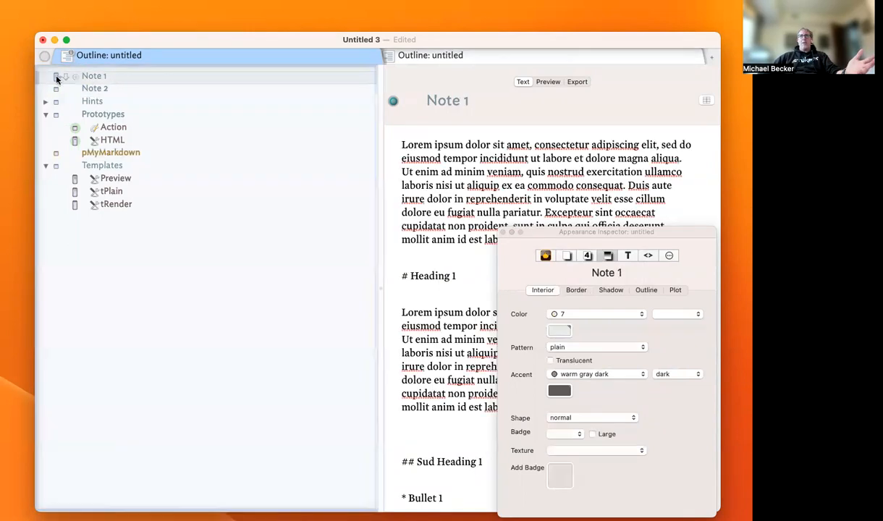
{"action": "left_click", "coordinate": [58, 76]}
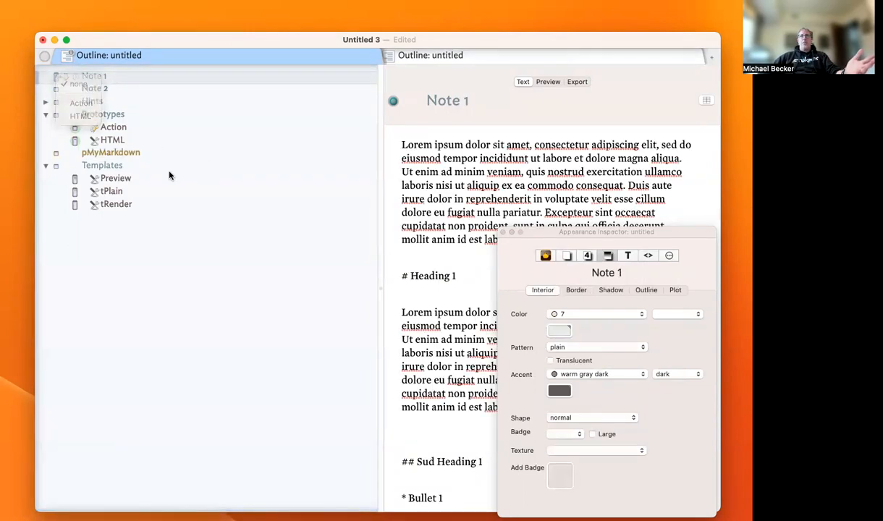
{"action": "left_click", "coordinate": [133, 116]}
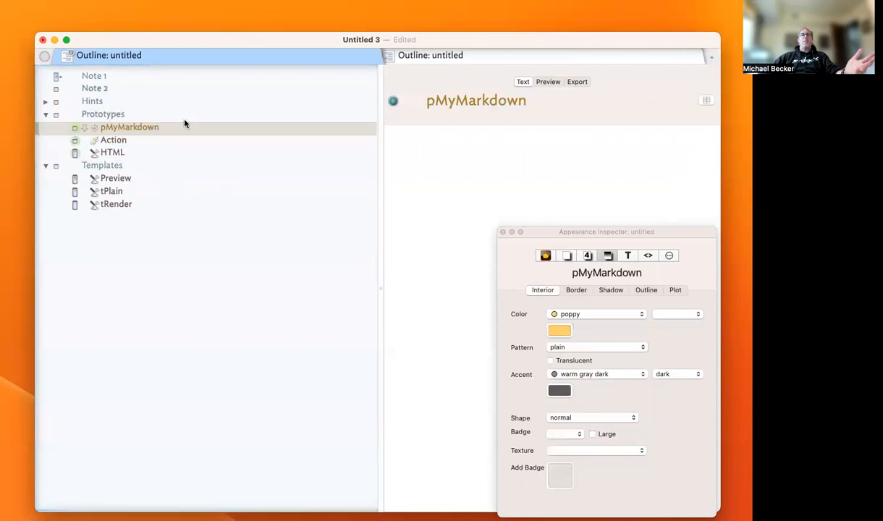
{"action": "left_click", "coordinate": [94, 75]}
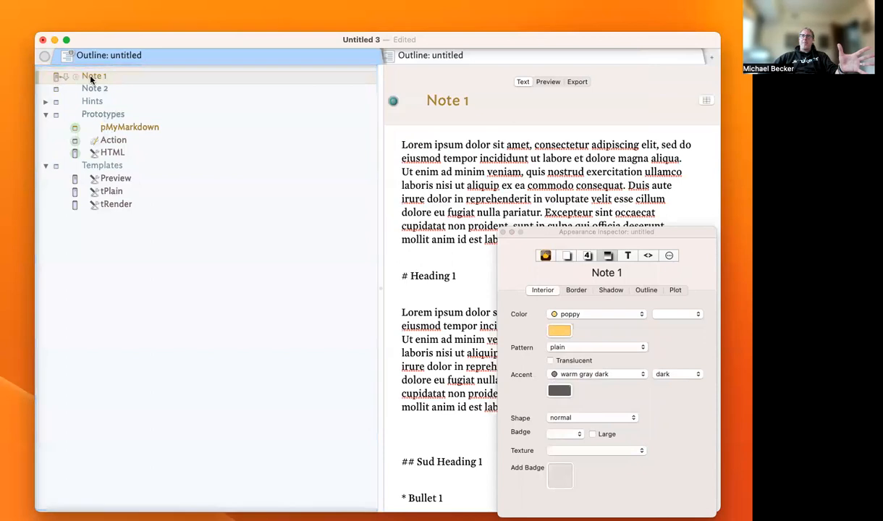
{"action": "left_click", "coordinate": [129, 127]}
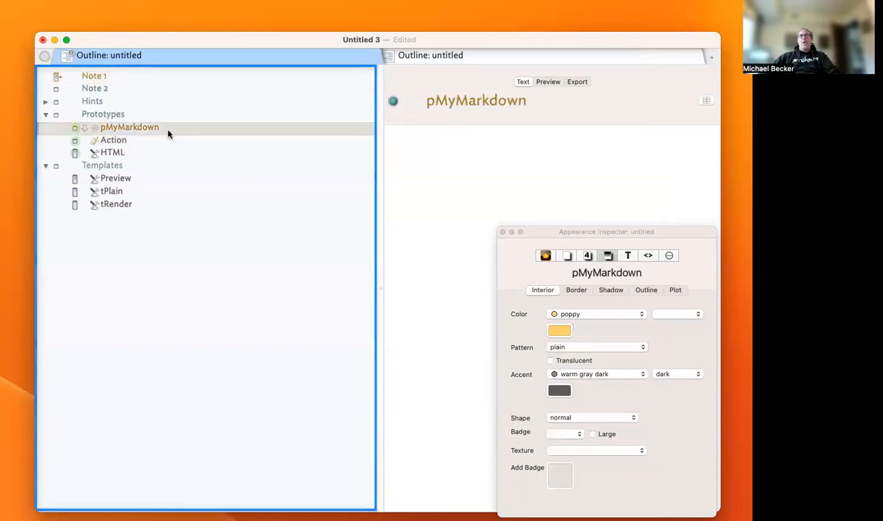
Set pMyMarkdown's export extension to .md and its template to /Templates/tPlain
{"action": "left_click", "coordinate": [649, 254]}
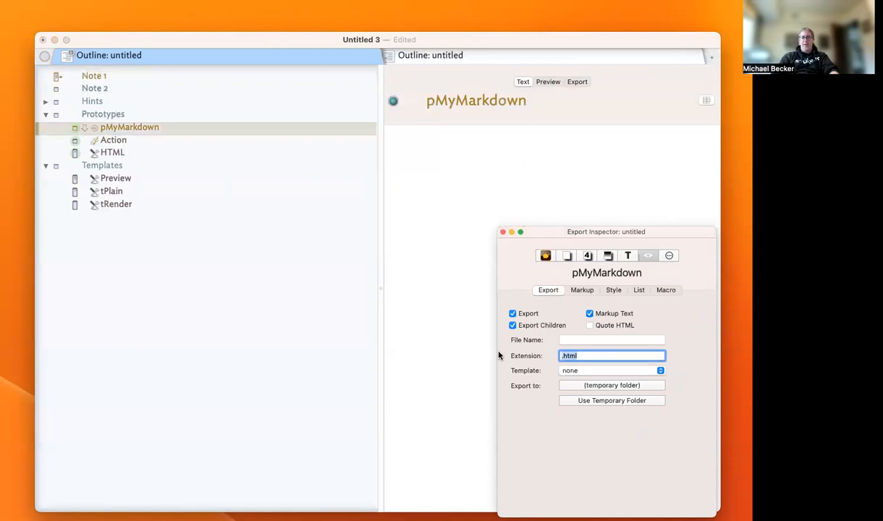
{"action": "type", "text": ".md"}
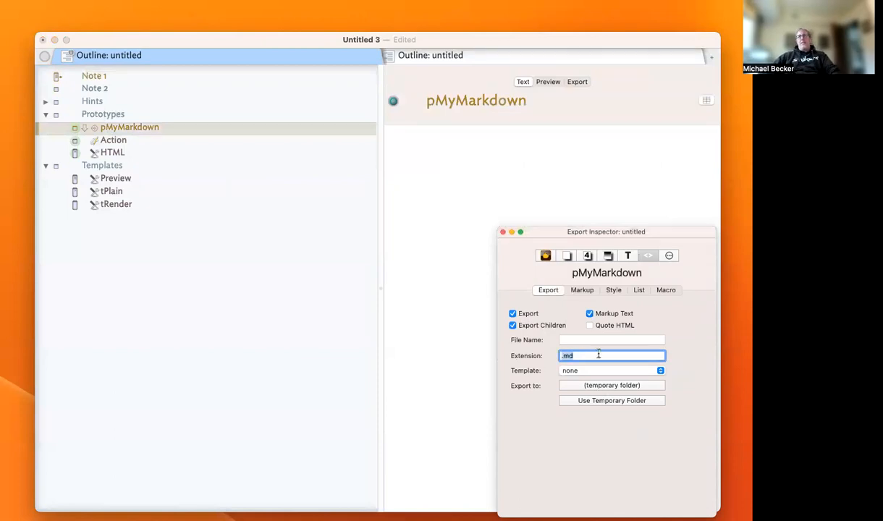
{"action": "left_click", "coordinate": [613, 339]}
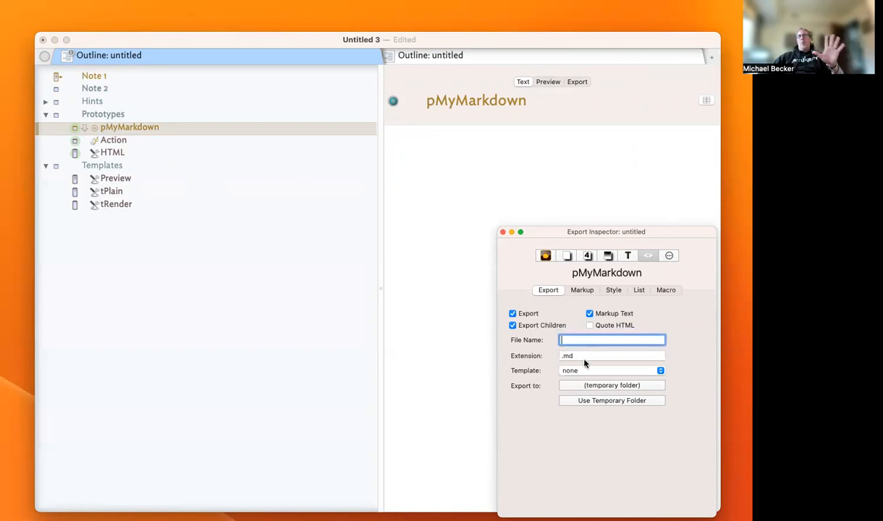
{"action": "left_click", "coordinate": [613, 357]}
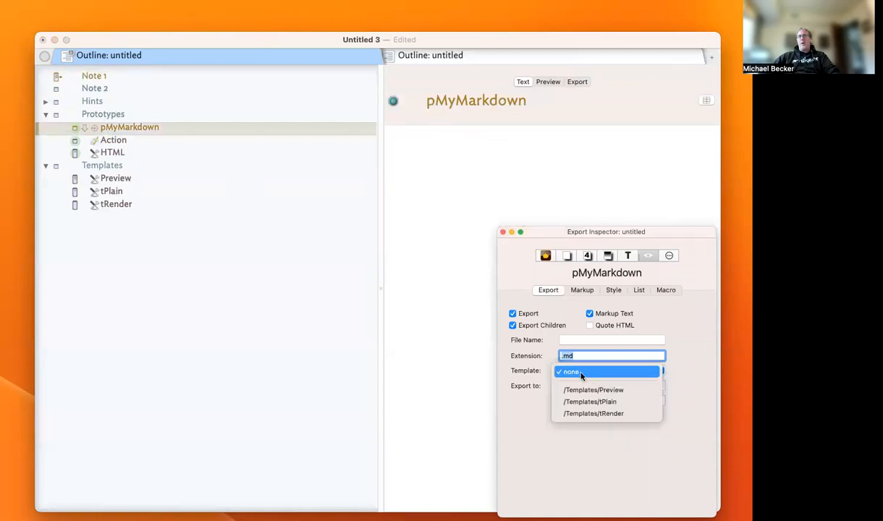
{"action": "left_click", "coordinate": [590, 403]}
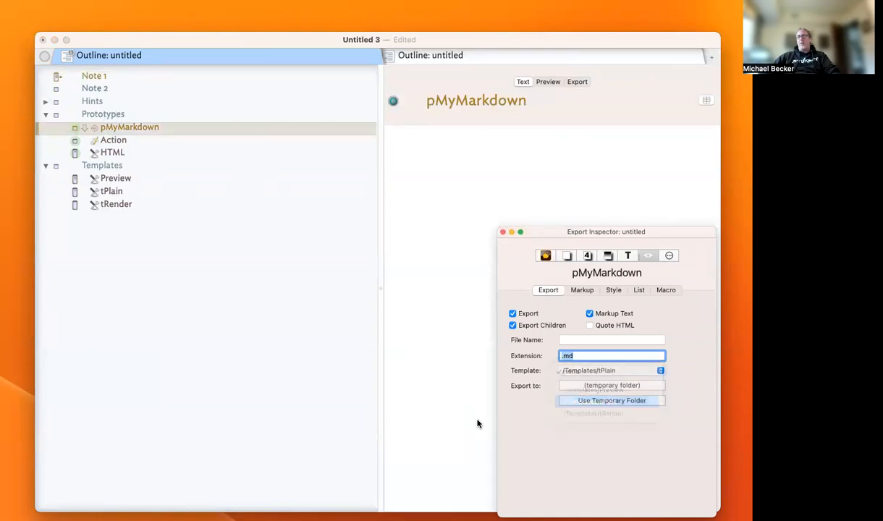
{"action": "left_click", "coordinate": [94, 75]}
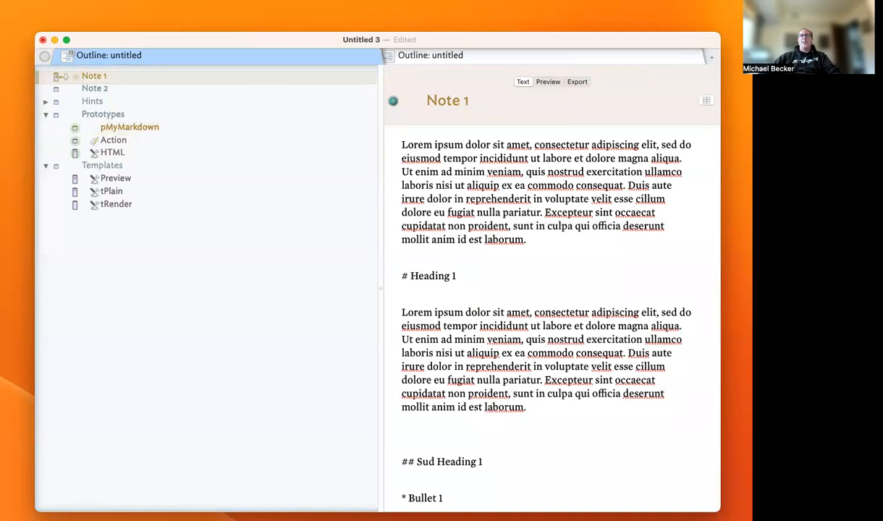
Export Note 1 as Note 1.md into the Export to Markdown folder
{"action": "left_click", "coordinate": [577, 81]}
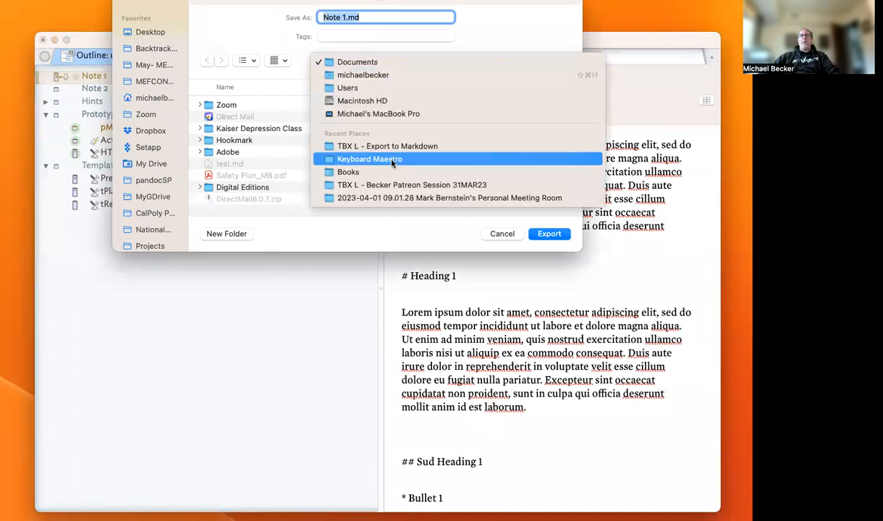
{"action": "left_click", "coordinate": [388, 145]}
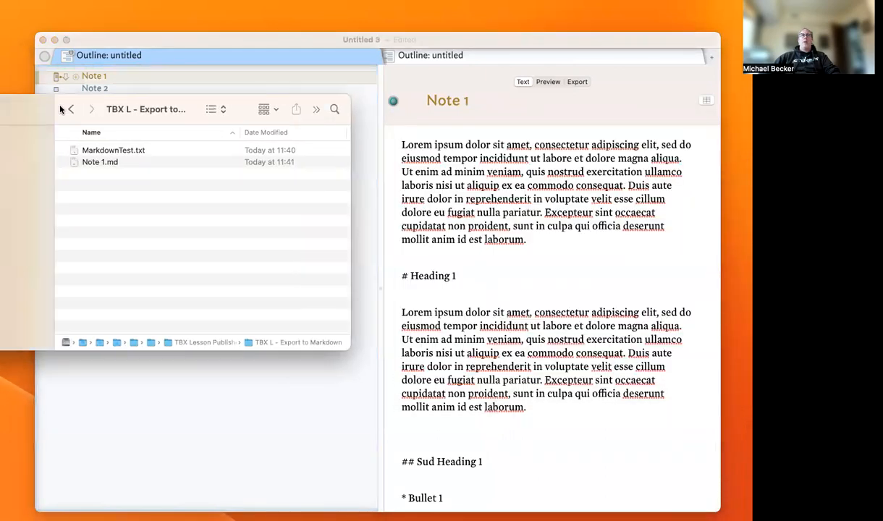
Open the exported Note 1.md in BBEdit to view its Markdown headings, bullets and link
{"action": "left_click", "coordinate": [153, 162]}
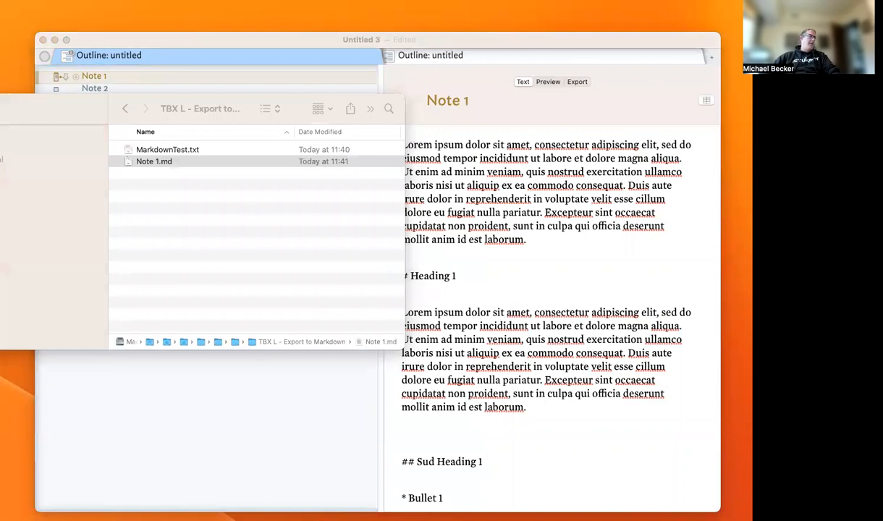
{"action": "double_click", "coordinate": [153, 161]}
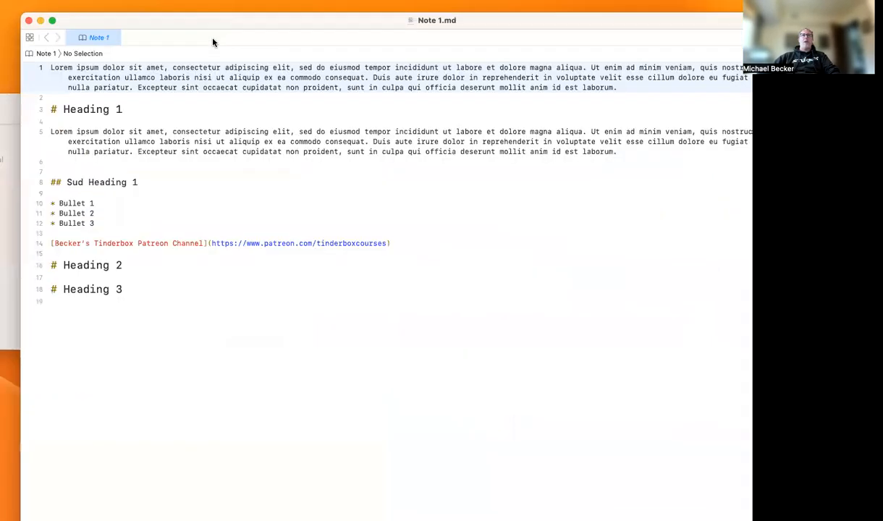